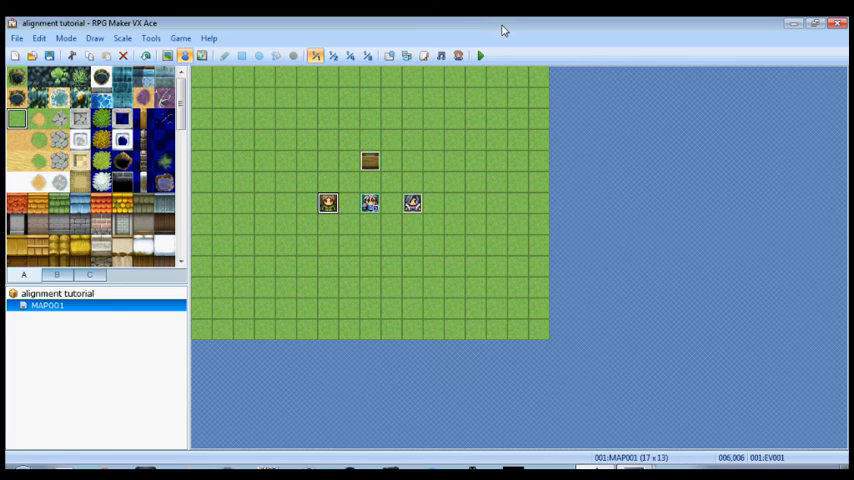
mouse_move(421, 162)
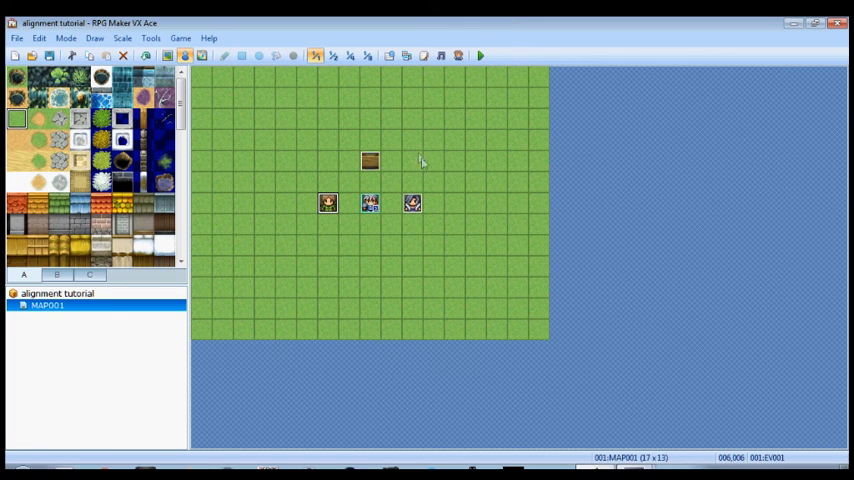
mouse_move(419, 228)
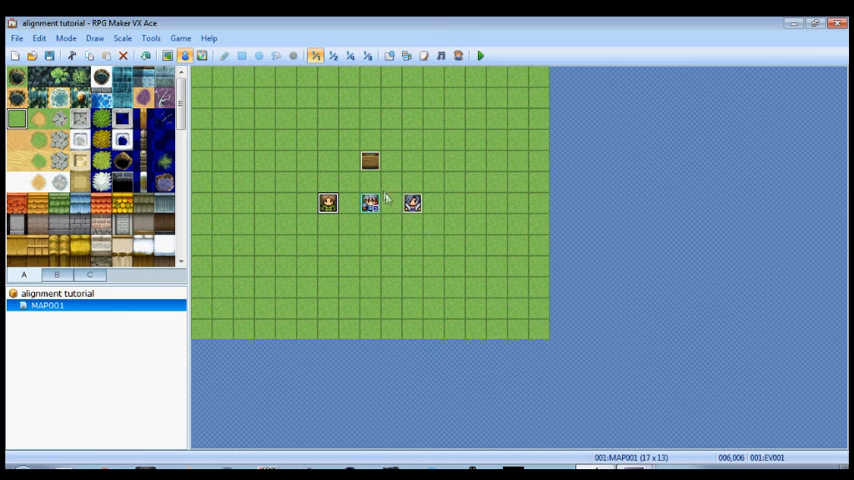
mouse_move(438, 179)
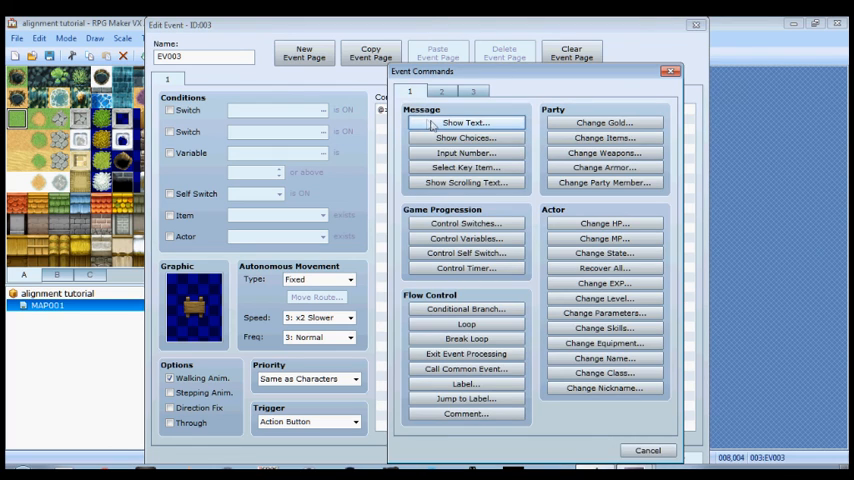
mouse_move(518, 203)
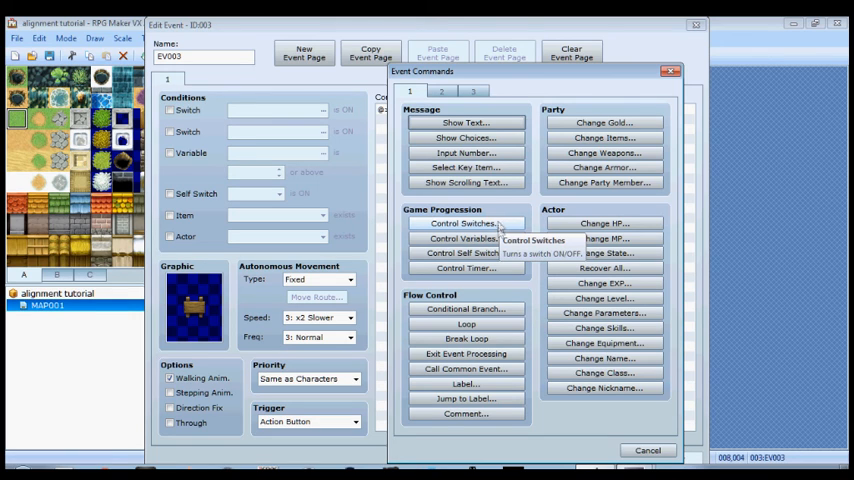
mouse_move(464, 238)
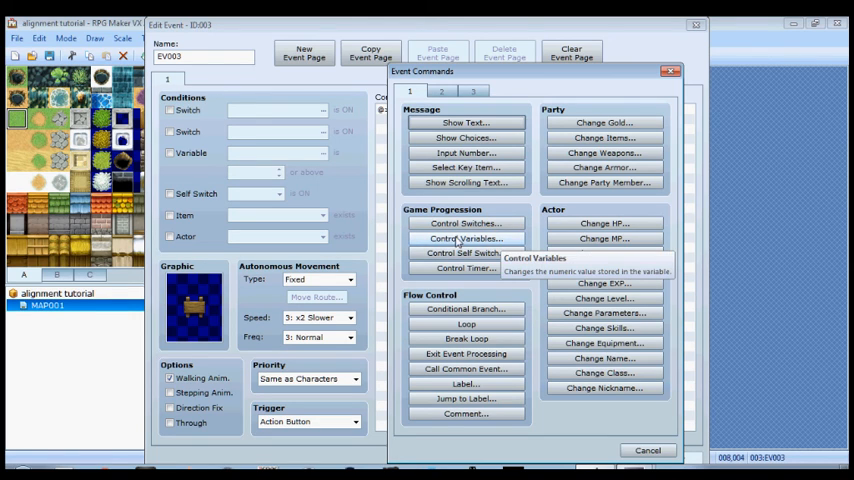
Step: Start a Control Variables command, browse the game variables, then back out
left_click(465, 238)
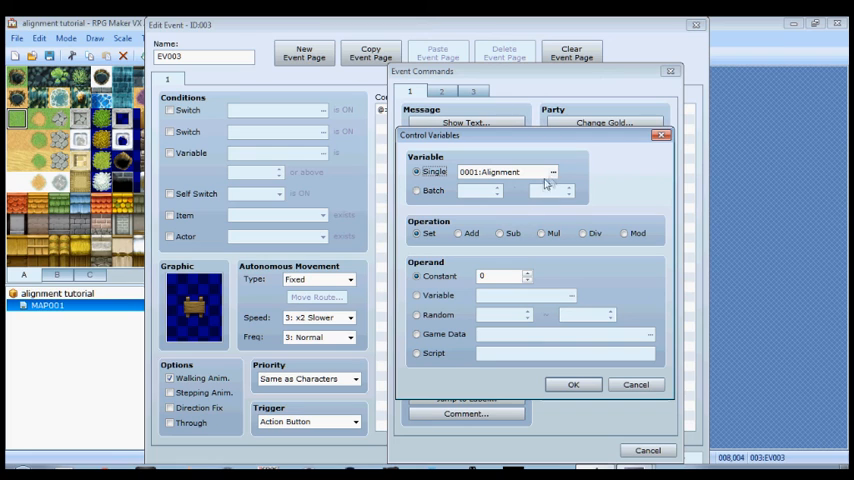
left_click(553, 171)
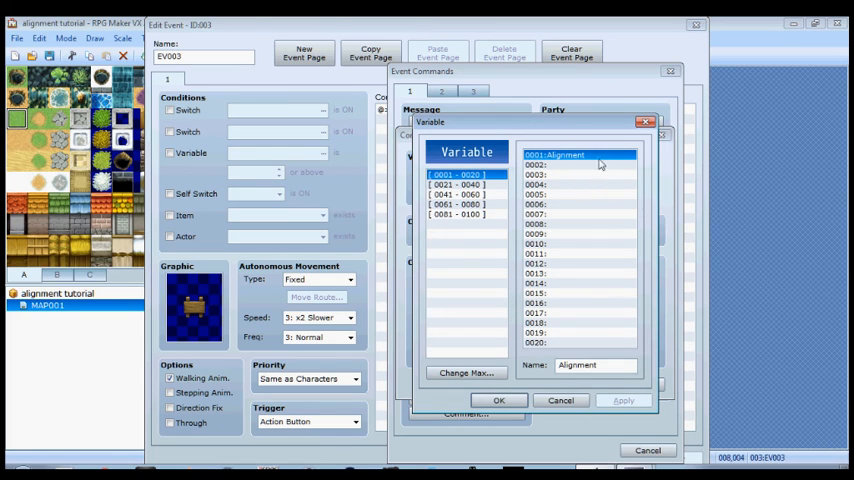
mouse_move(600, 164)
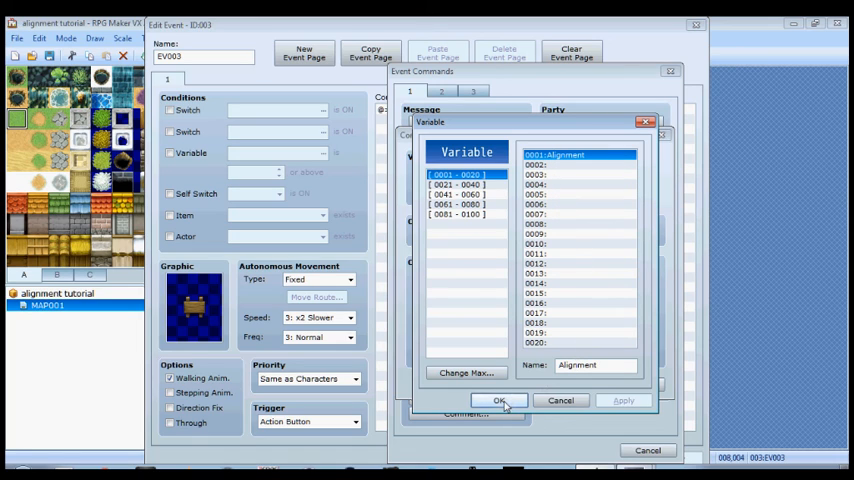
mouse_move(500, 400)
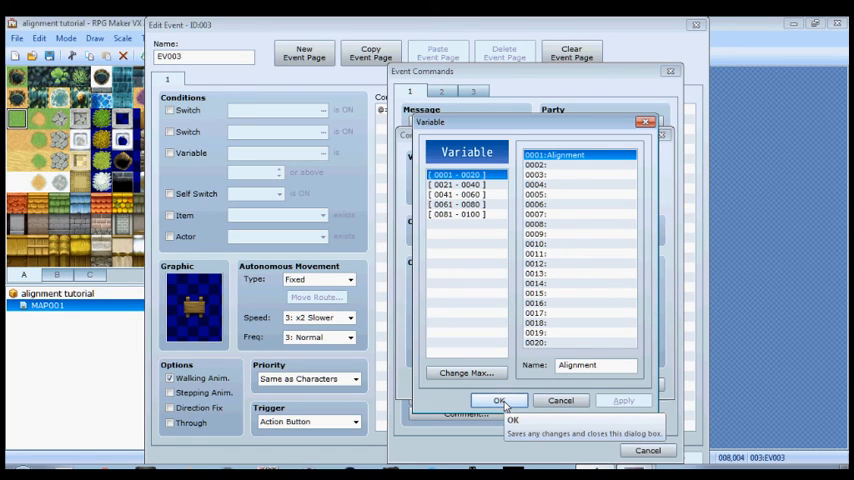
mouse_move(510, 407)
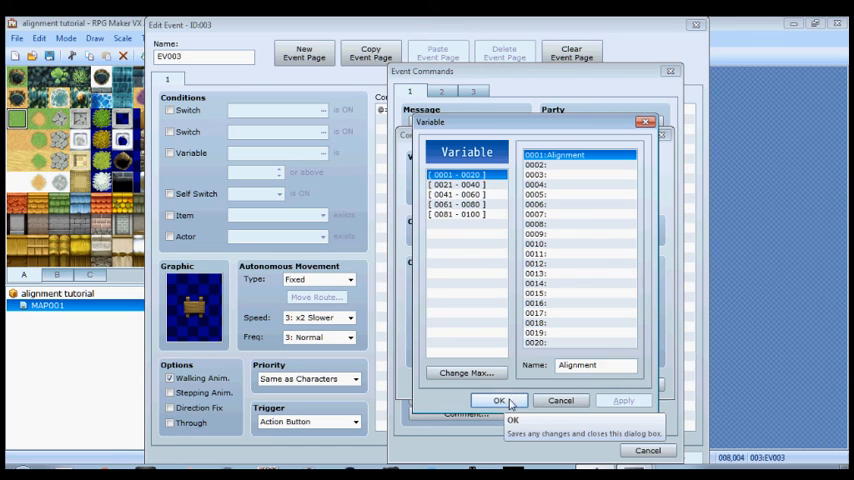
left_click(500, 400)
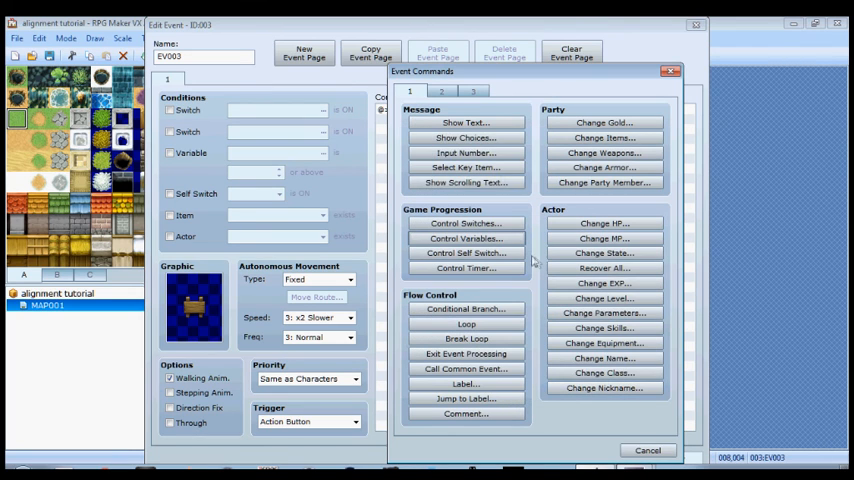
mouse_move(464, 137)
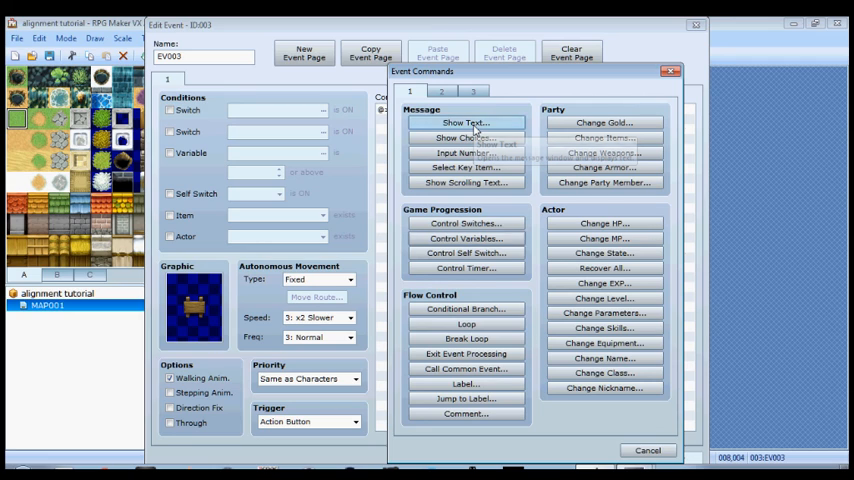
Step: Give the chest event the message 'Your current alignment is \V[1]'
left_click(465, 122)
type("Your current alignment is")
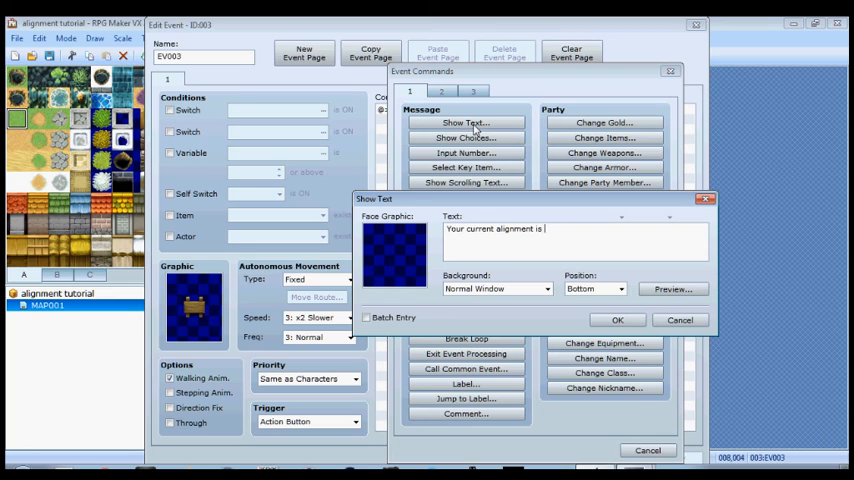
mouse_move(603, 200)
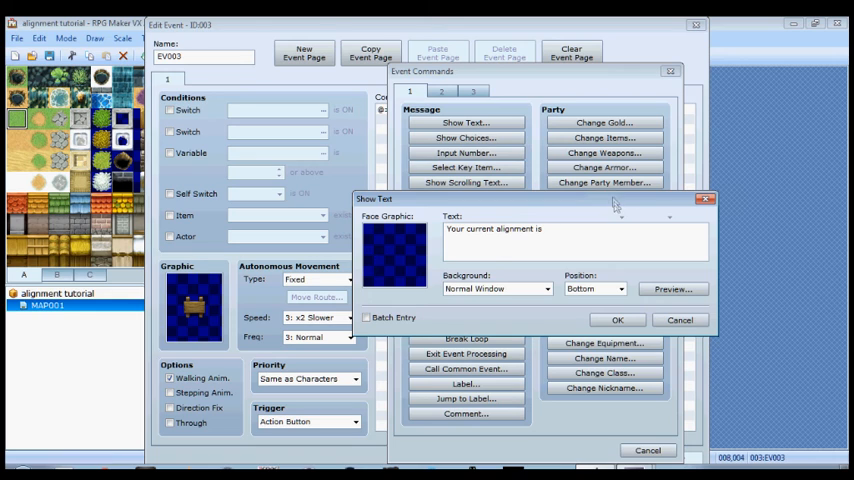
mouse_move(584, 248)
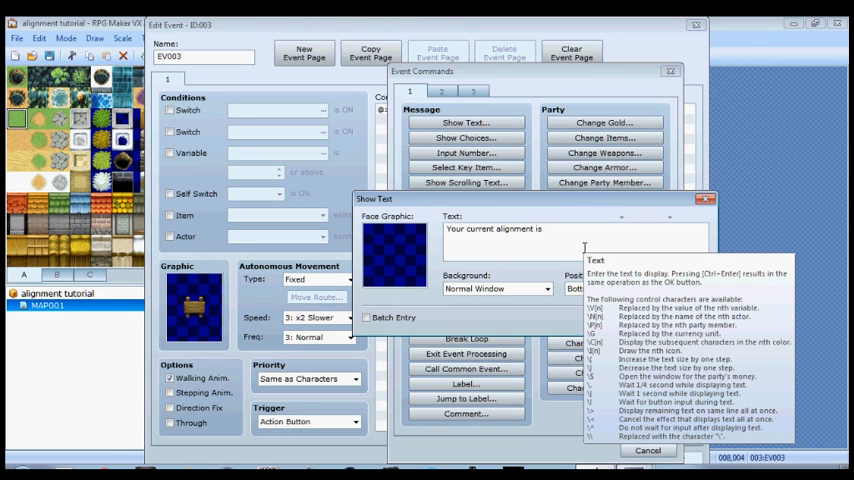
type("\\v[1")
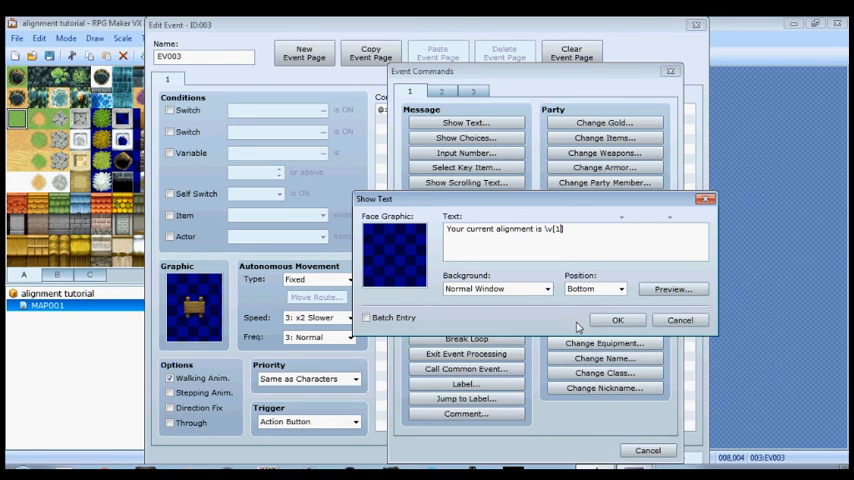
left_click(617, 320)
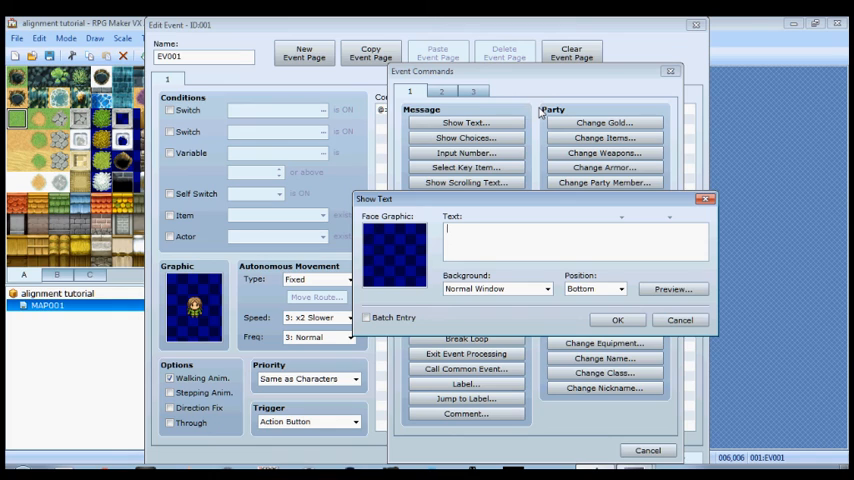
Step: Enter the message 'Do you like bunnies?' for the character event
type("D")
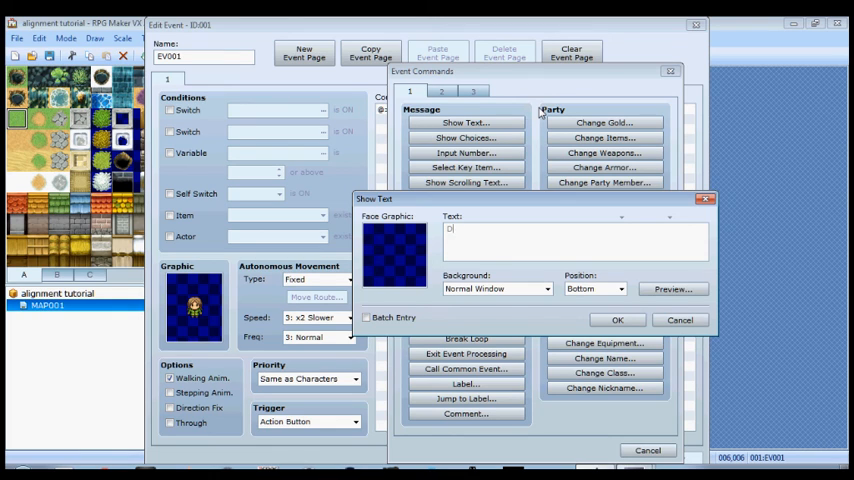
type("o you like")
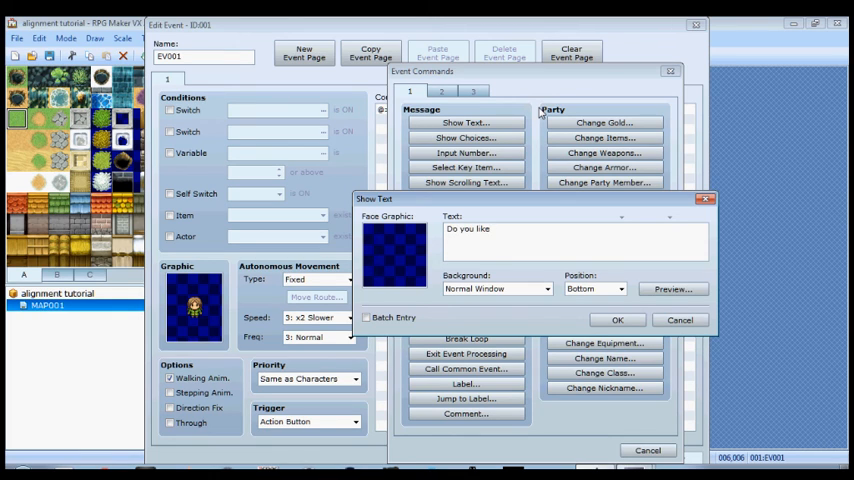
type("bunnies")
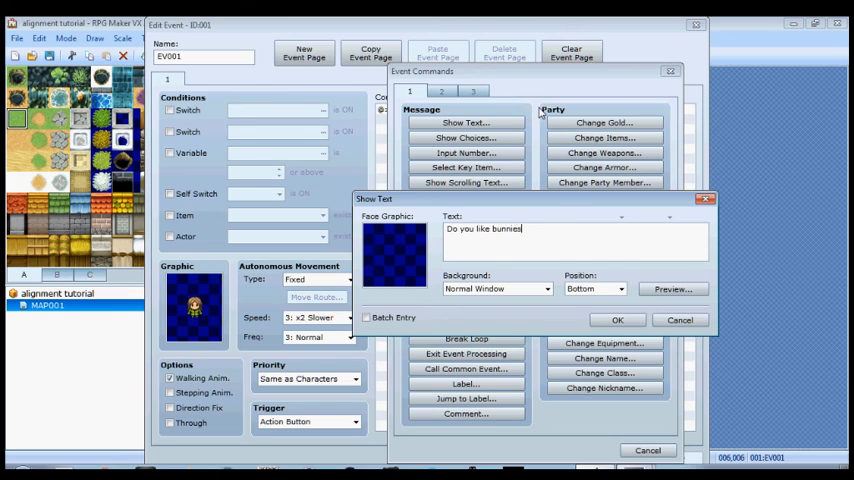
type("?")
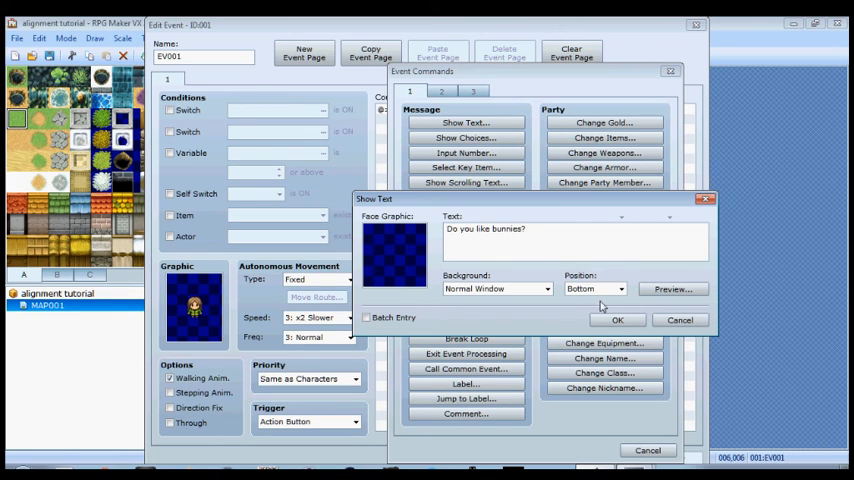
left_click(617, 319)
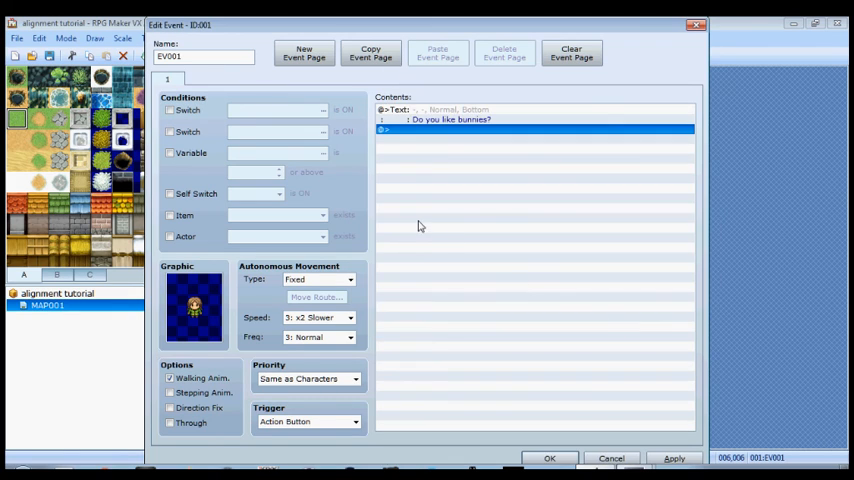
mouse_move(416, 139)
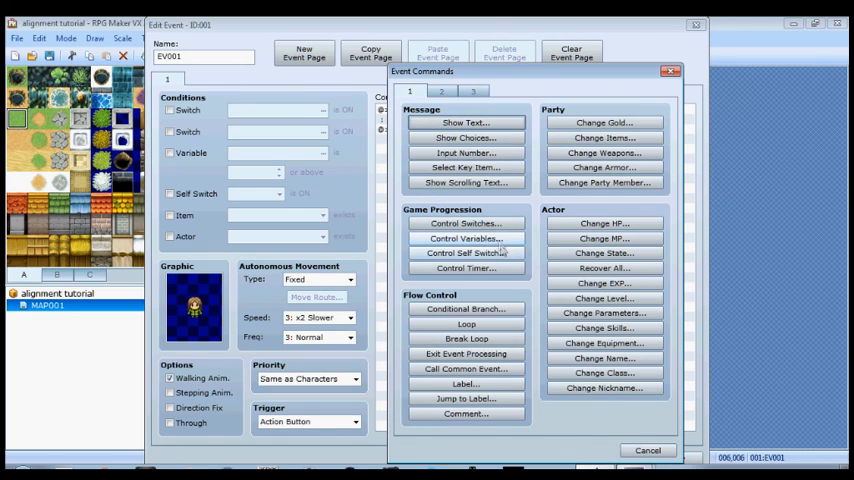
Step: Add Show Choices with \c[3]Yes and \c[10]No, cancelling counting as No
left_click(465, 137)
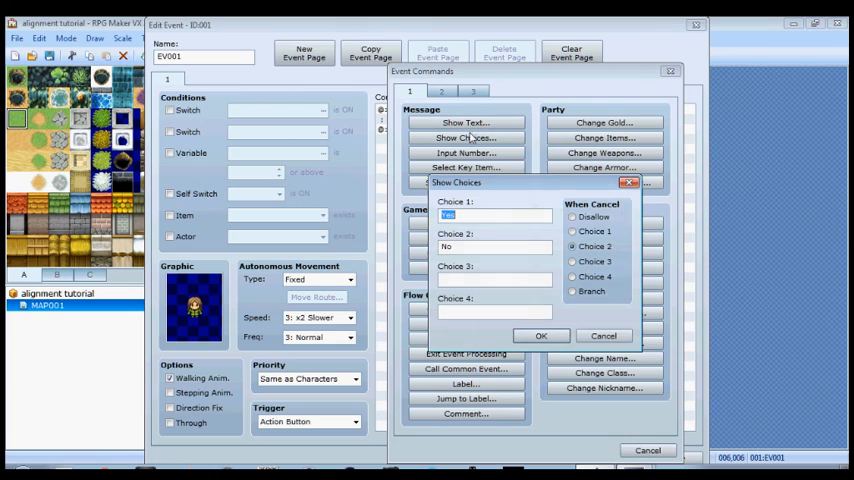
mouse_move(495, 216)
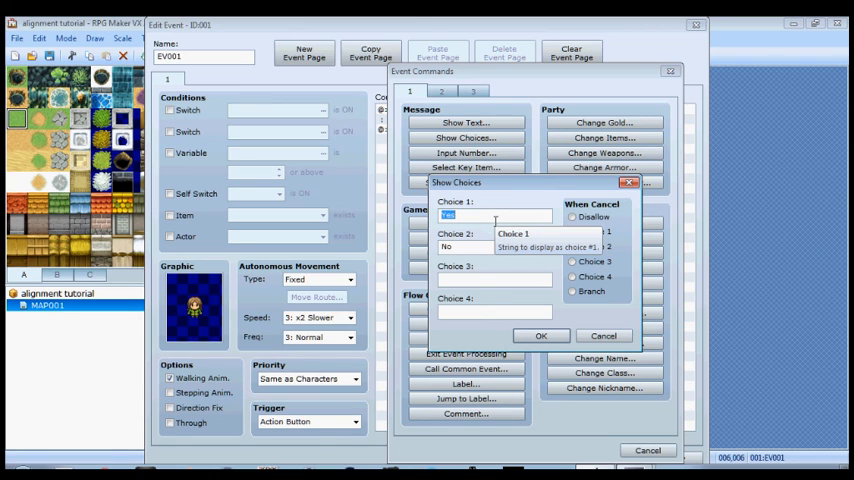
left_click(572, 246)
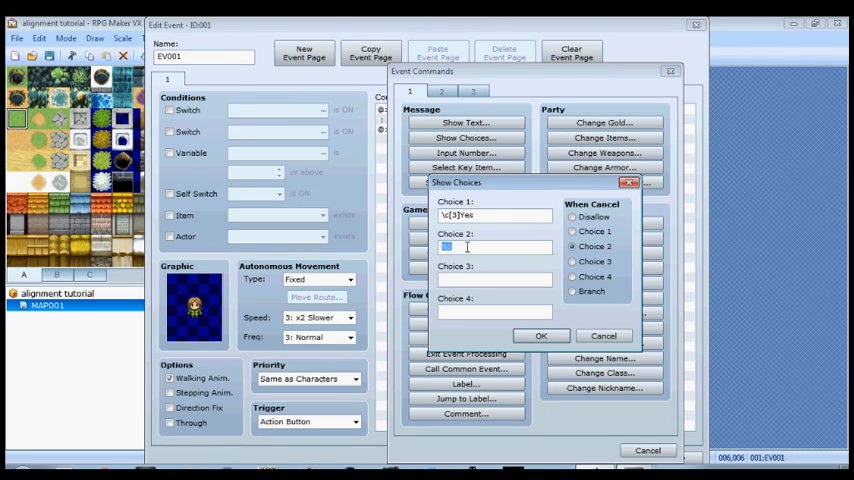
type("No")
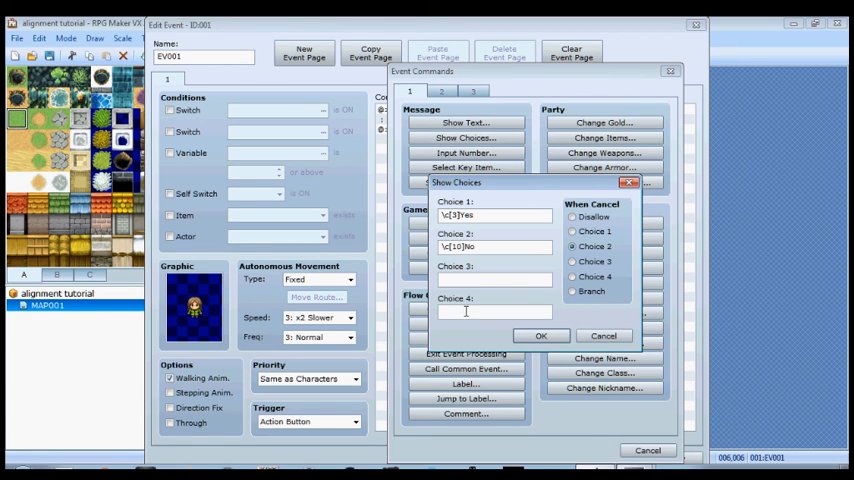
left_click(541, 335)
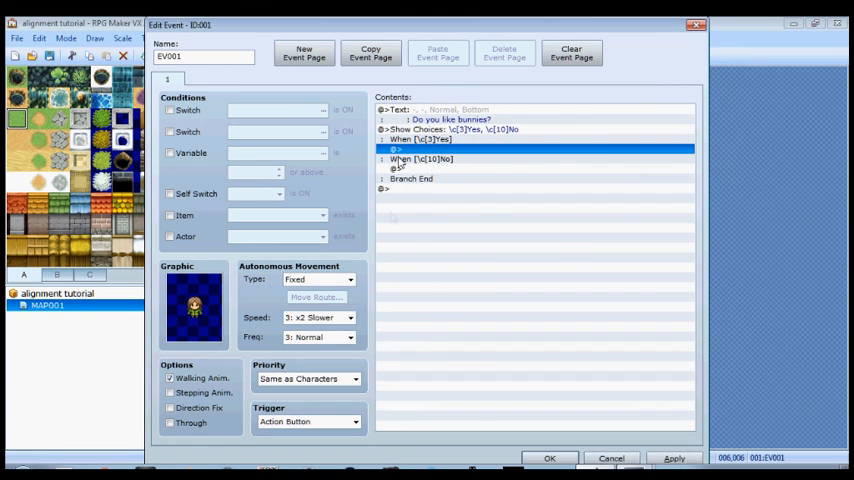
Step: Under When Yes, add a Control Variables command adding a constant to 0001:Alignment
double_click(420, 168)
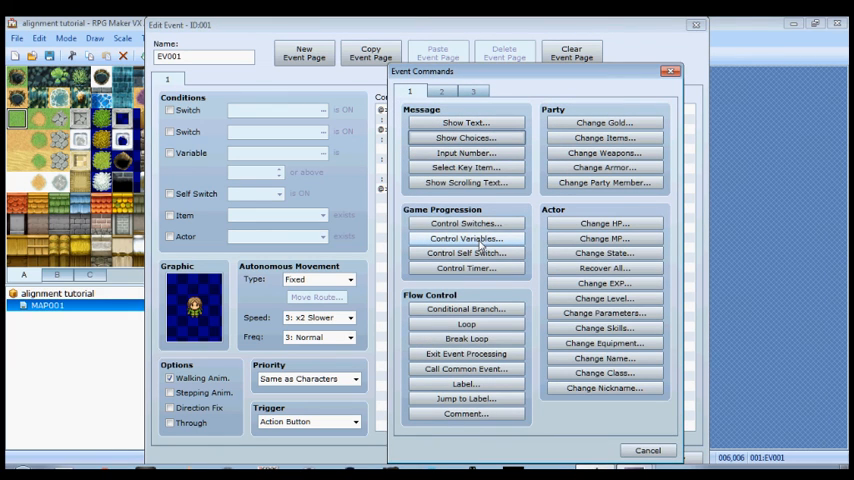
left_click(465, 238)
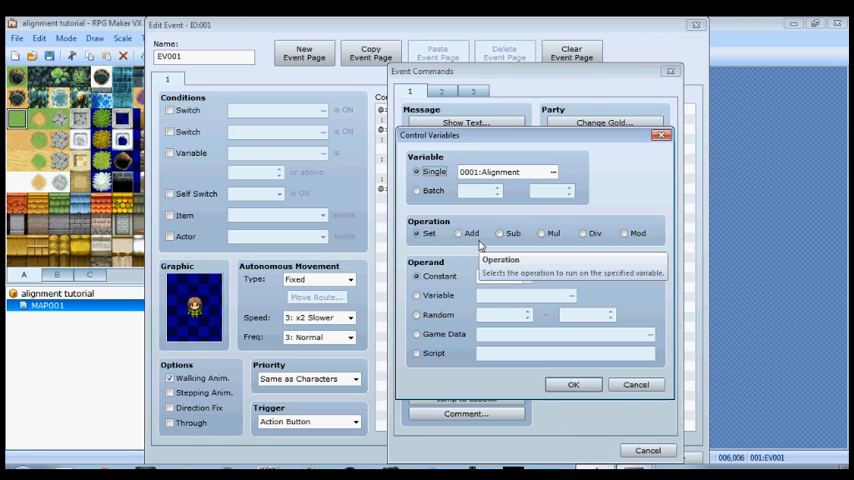
mouse_move(514, 203)
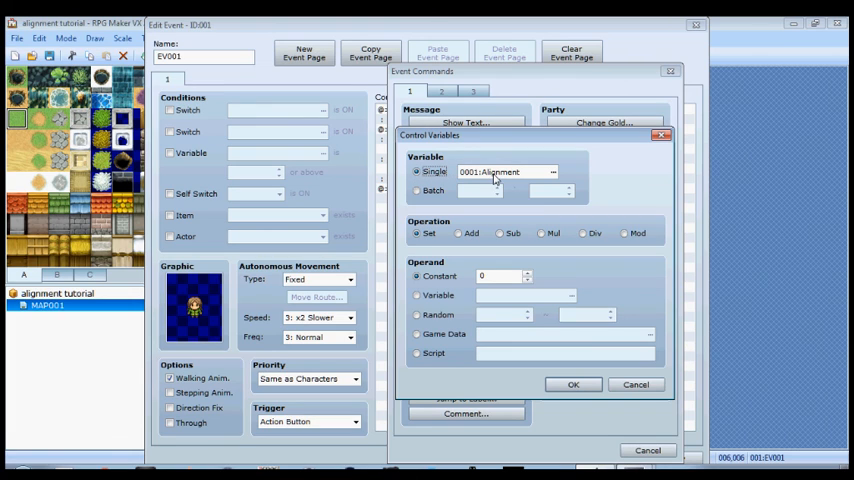
mouse_move(505, 178)
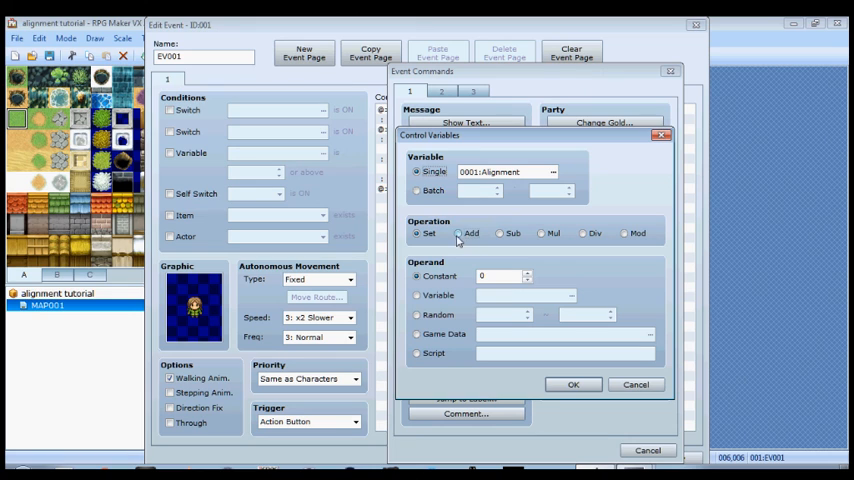
left_click(459, 233)
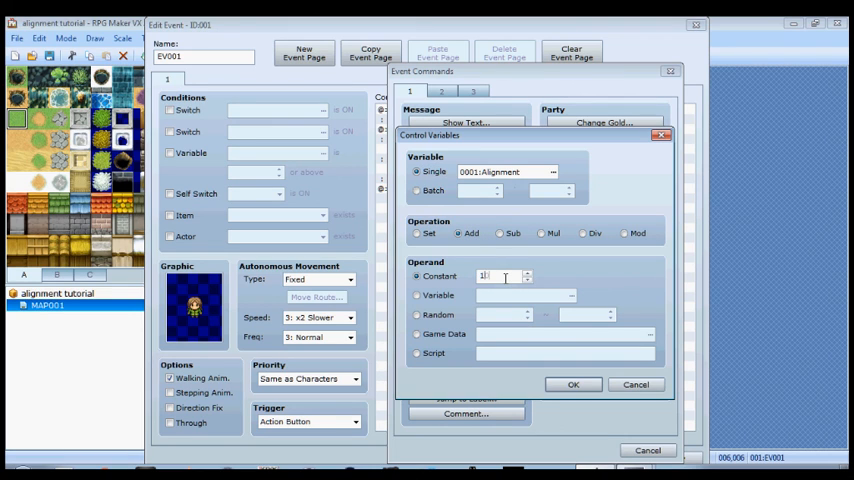
left_click(573, 384)
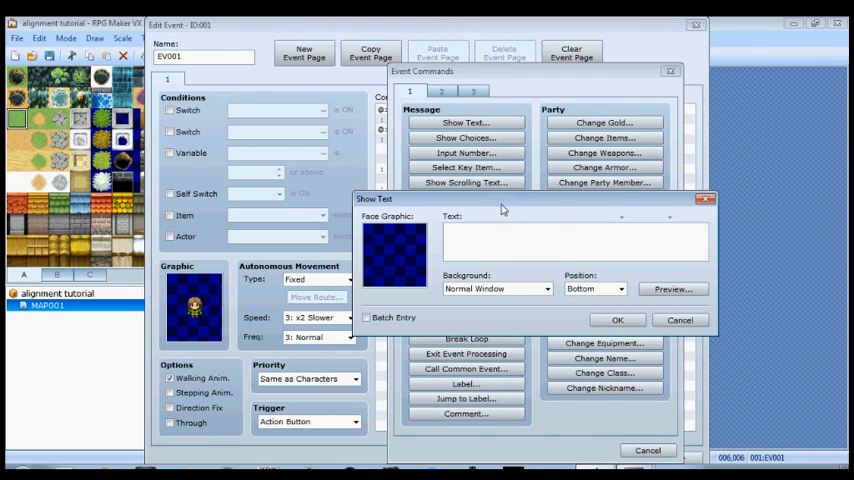
Step: Give the Yes branch the reply 'Me too! I love bunnies.'
type("Me too!~")
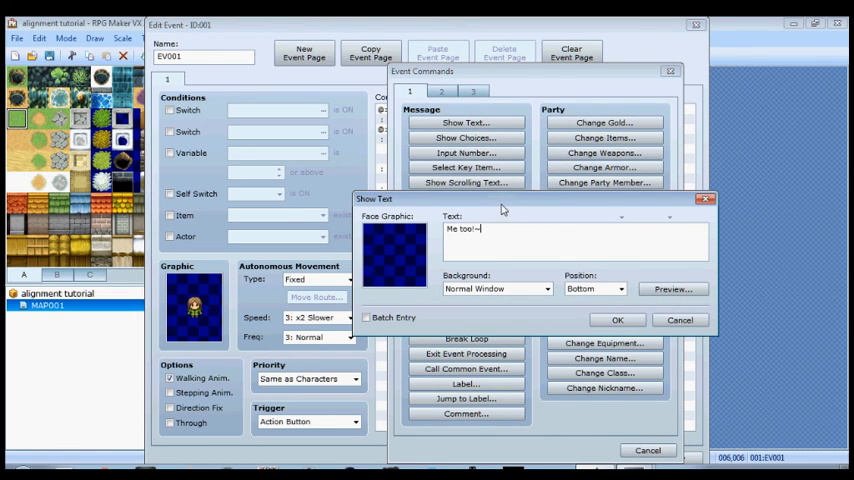
type("I love")
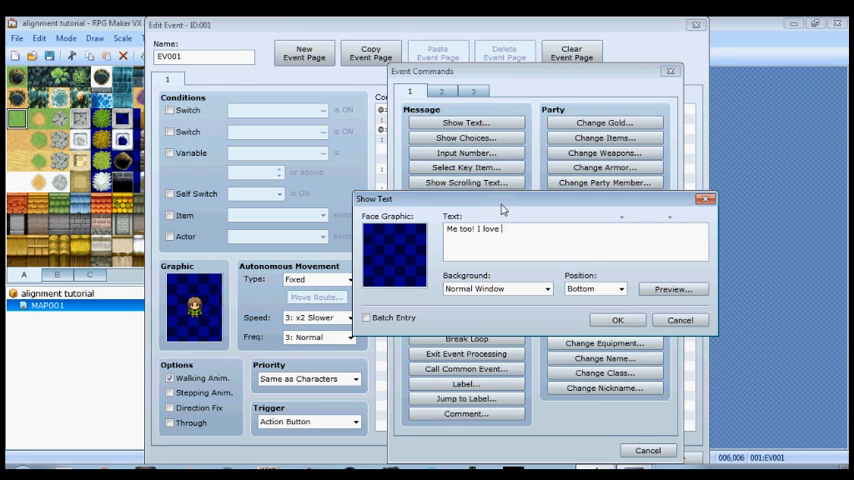
type("bunnies.")
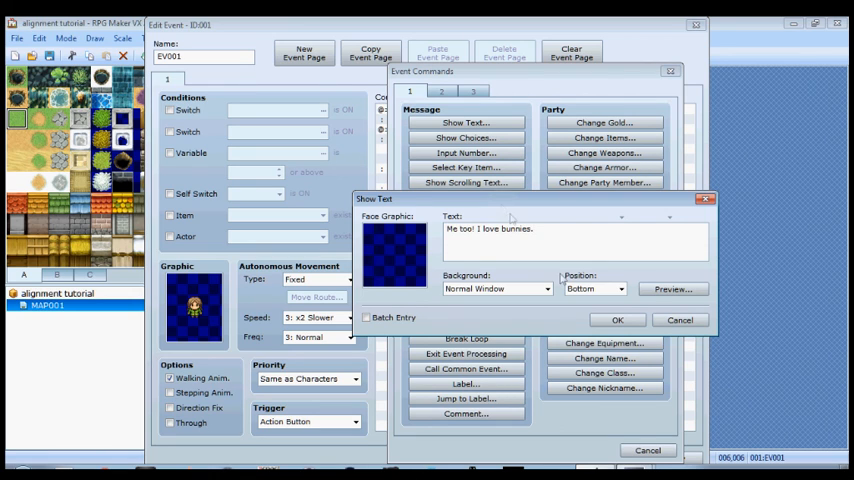
left_click(617, 319)
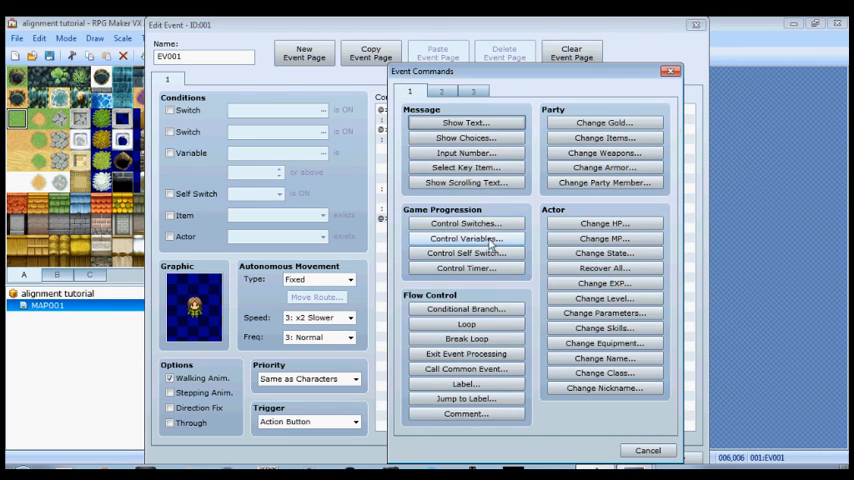
Step: Under When No, subtract 10 from Alignment and reply 'You're a jerk!'
left_click(465, 238)
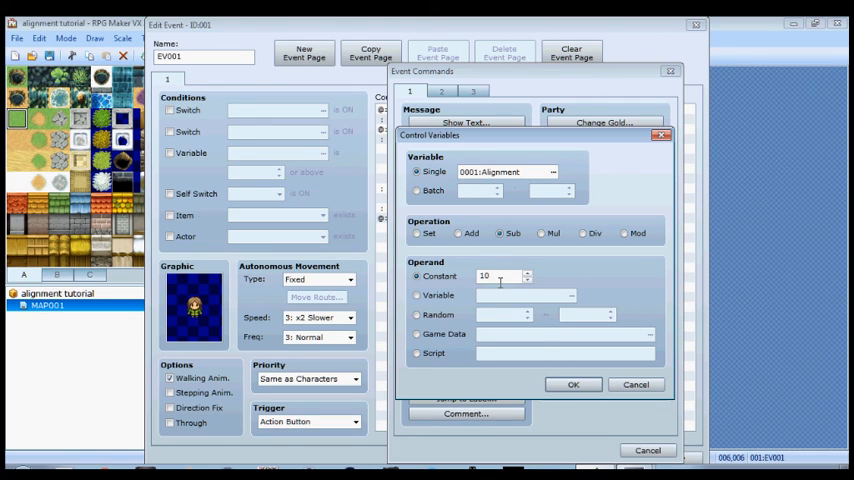
left_click(573, 384)
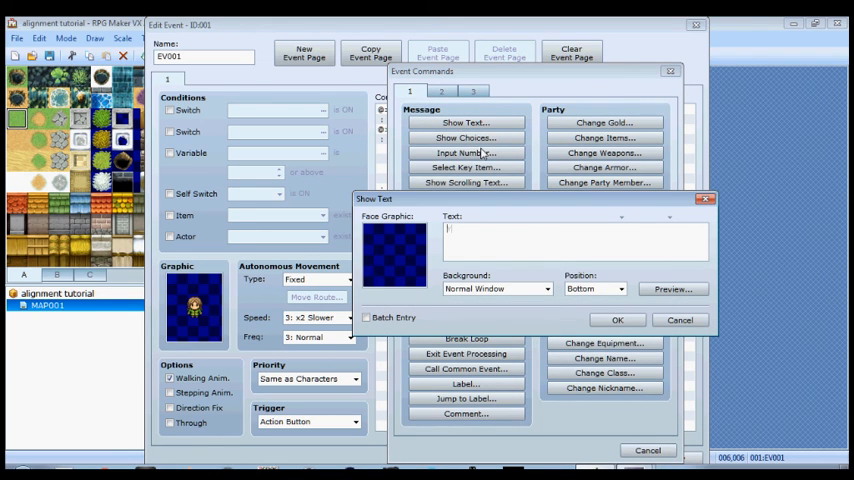
type("You're a jerk!")
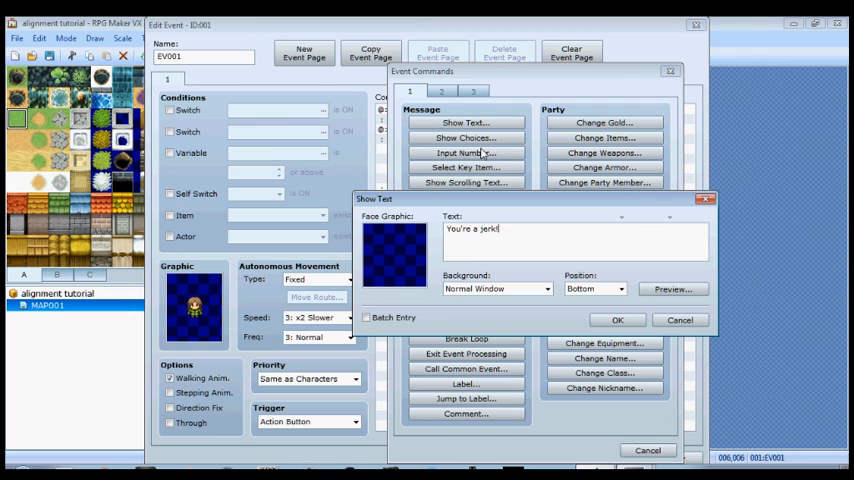
left_click(617, 320)
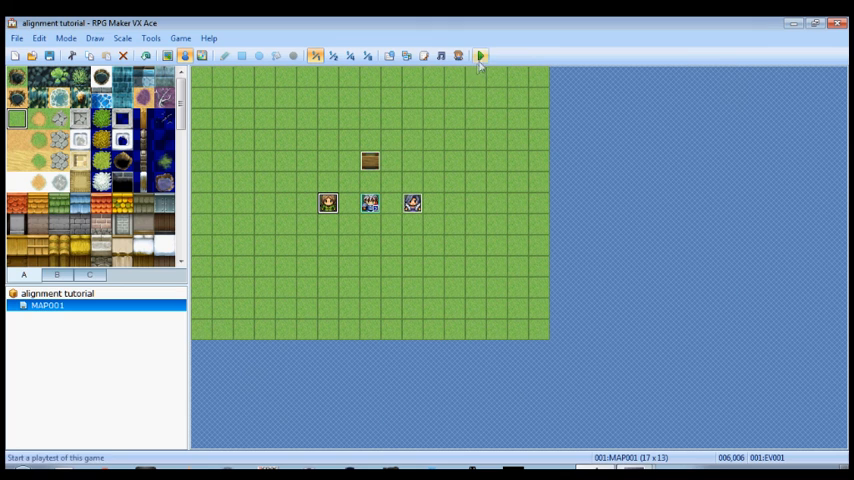
Step: Save the project changes and start a New Game playtest
left_click(479, 55)
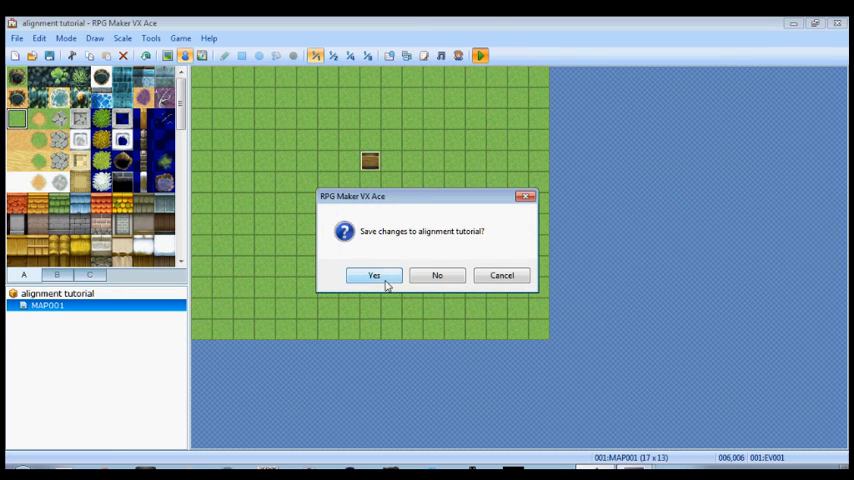
left_click(374, 275)
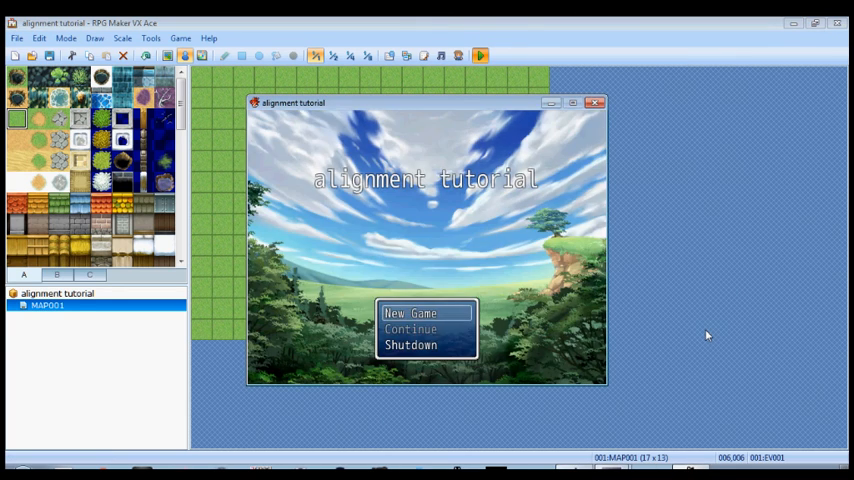
left_click(411, 313)
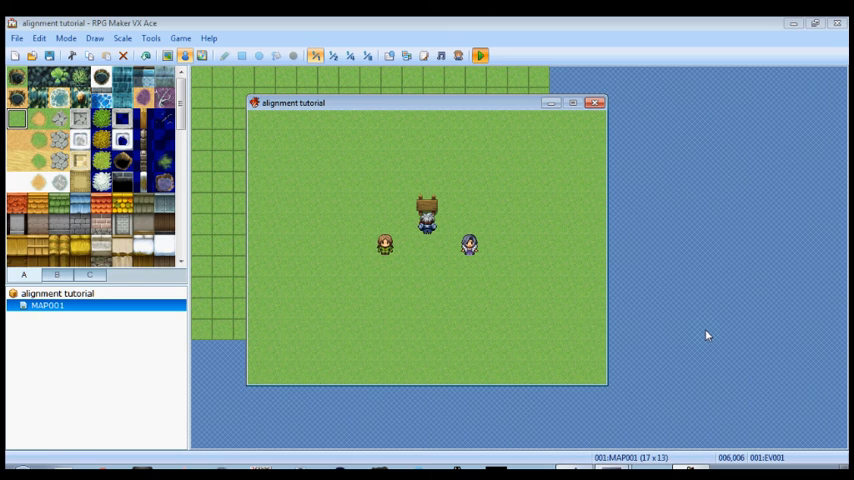
mouse_move(714, 334)
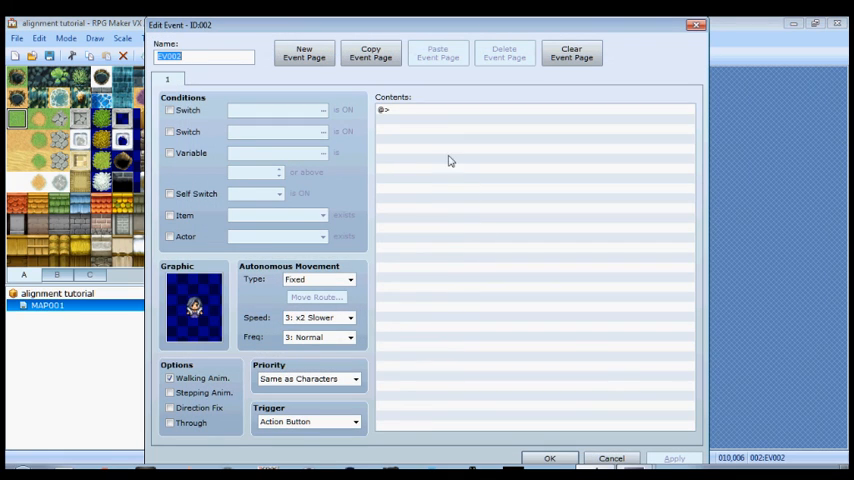
mouse_move(411, 114)
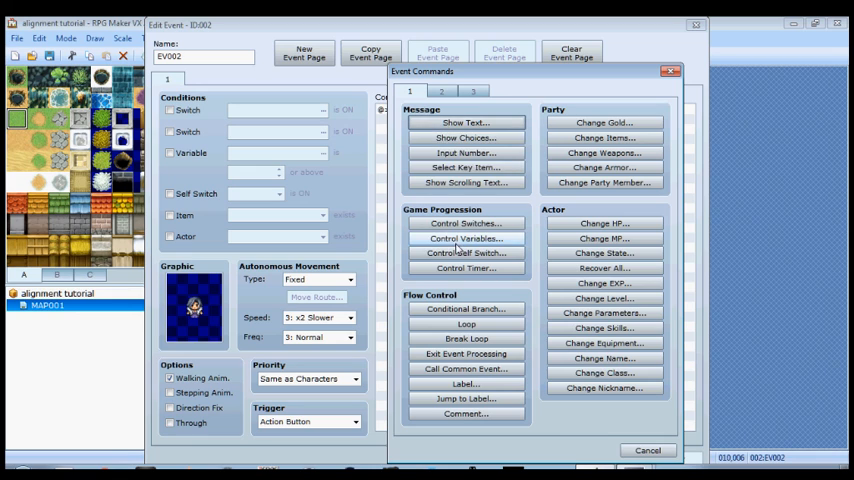
Step: Add a conditional branch checking whether Alignment is less than -50
left_click(465, 308)
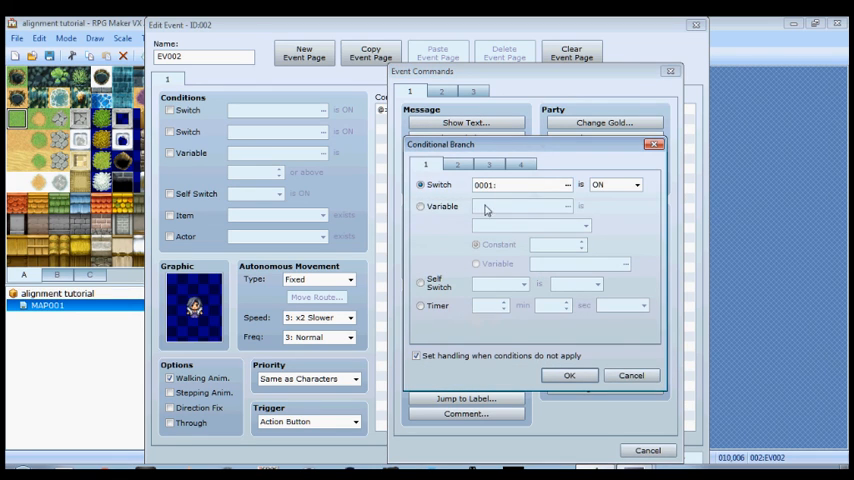
left_click(420, 206)
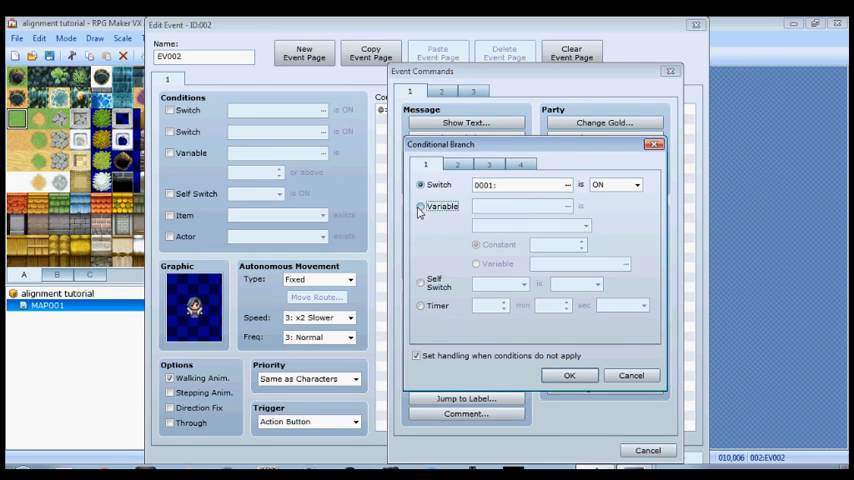
left_click(420, 206)
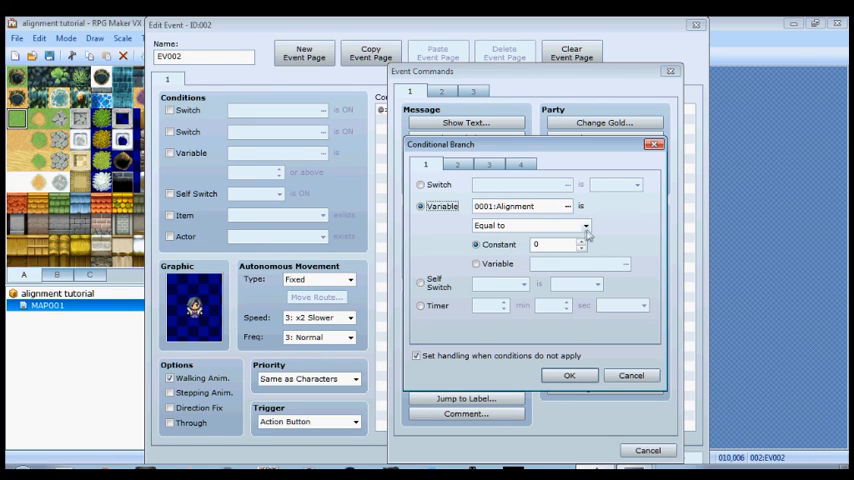
left_click(525, 225)
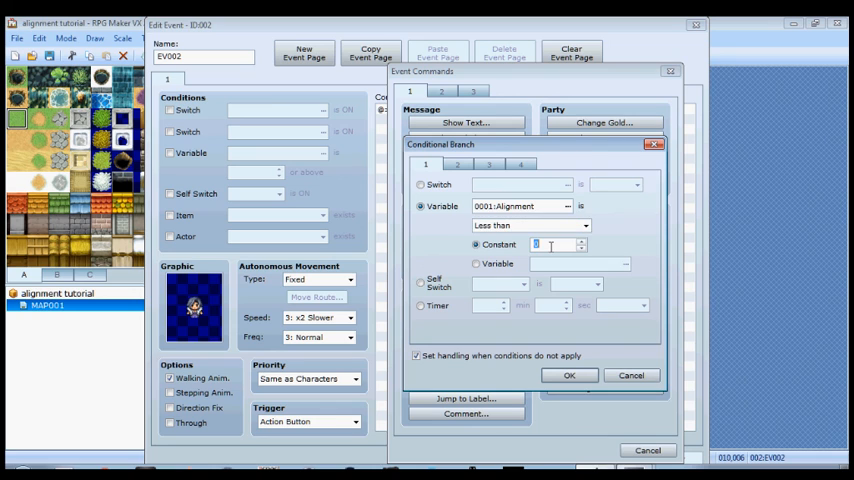
type("-50")
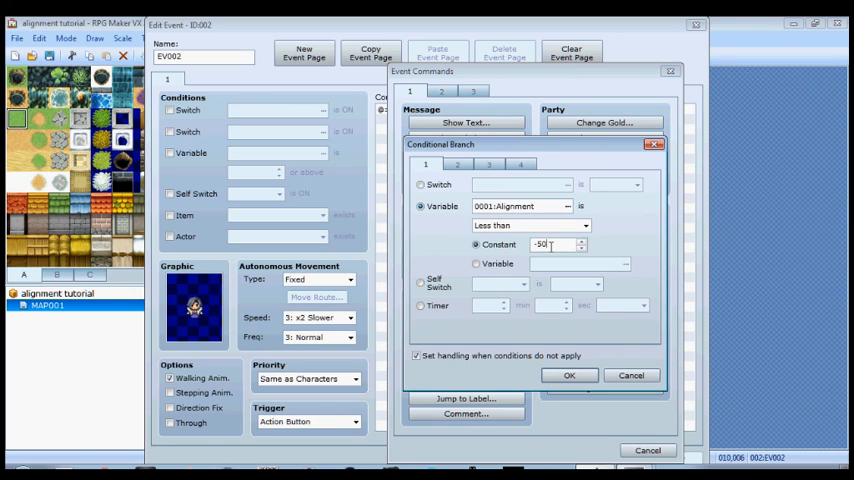
left_click(569, 375)
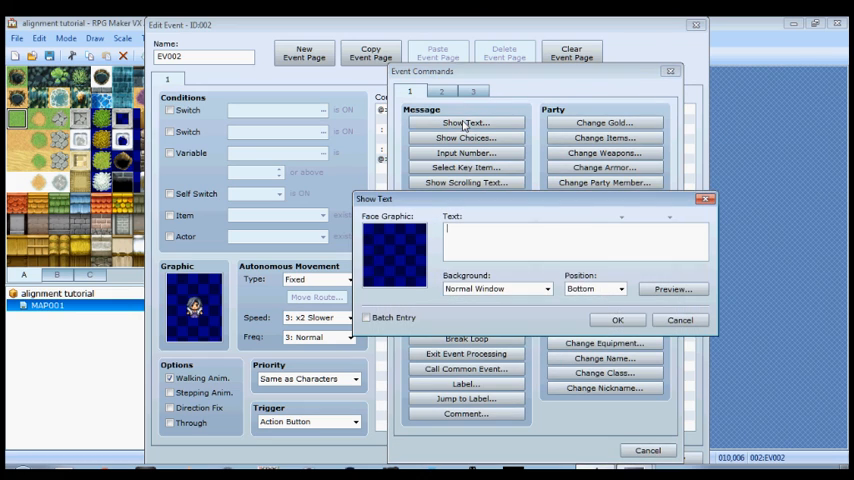
Step: Inside that branch, have the NPC say 'You are truly evil.'
type("You are trul")
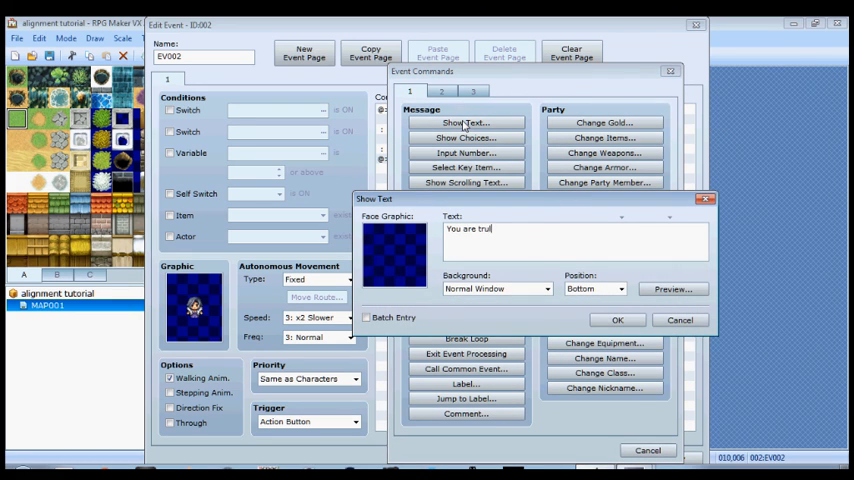
type("y evil.")
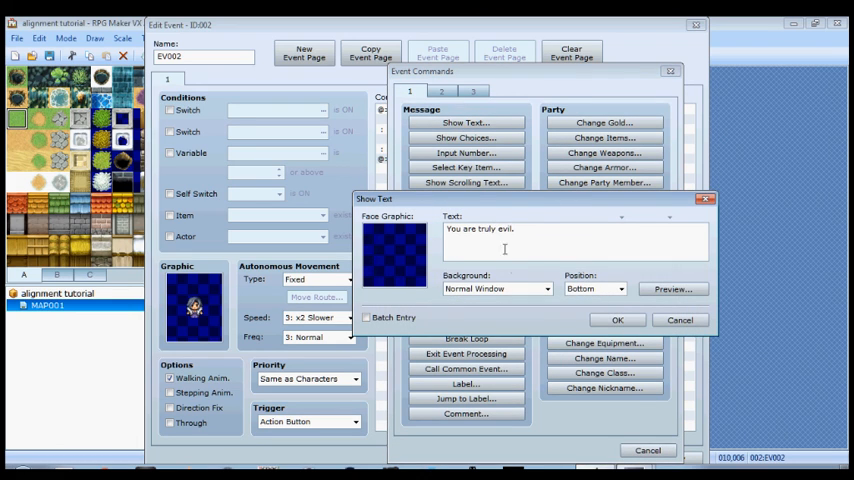
left_click(617, 320)
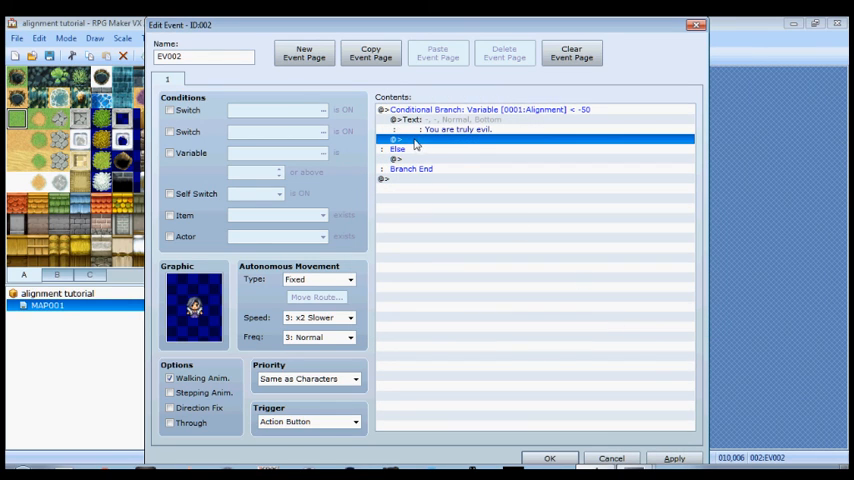
mouse_move(450, 153)
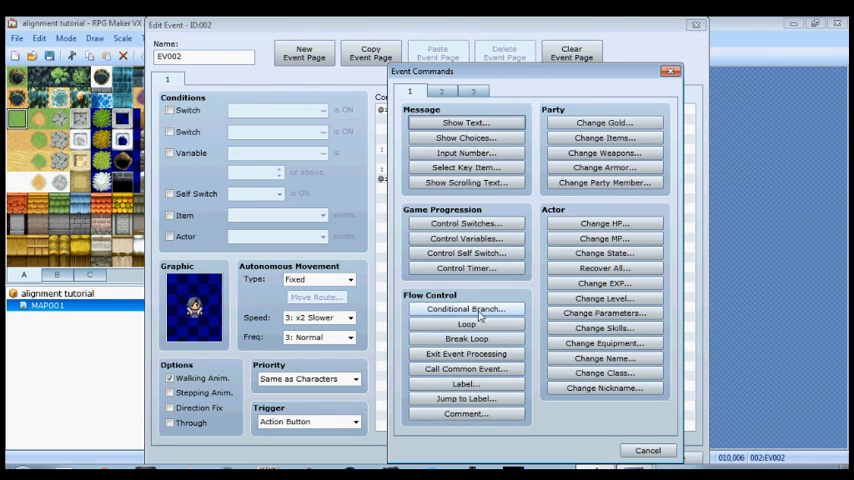
Step: In the Else case, add an Alignment < 0 branch saying 'You are slightly evil.'
left_click(465, 308)
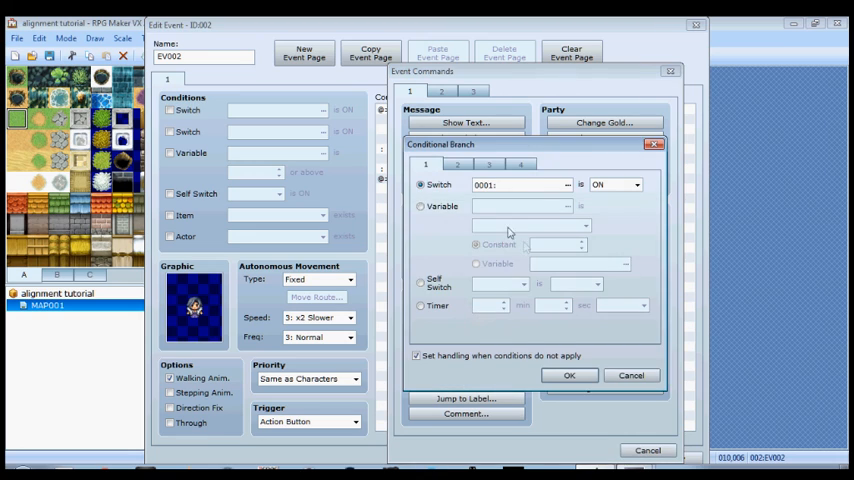
left_click(420, 206)
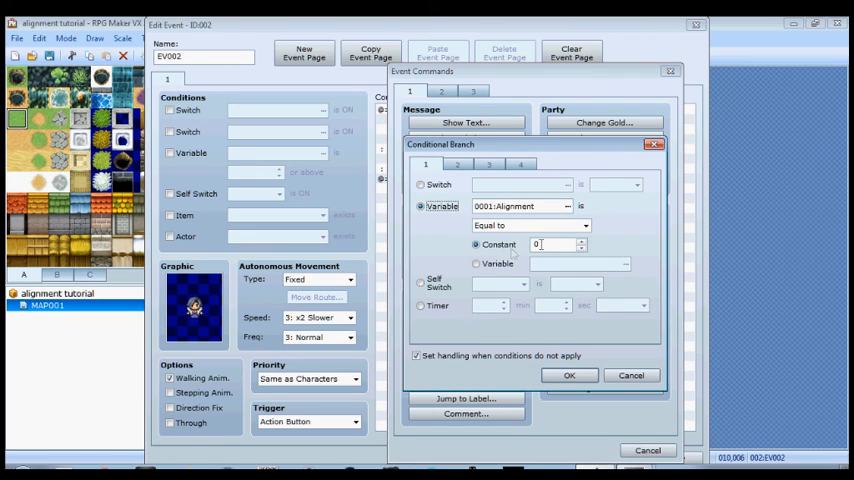
left_click(530, 225)
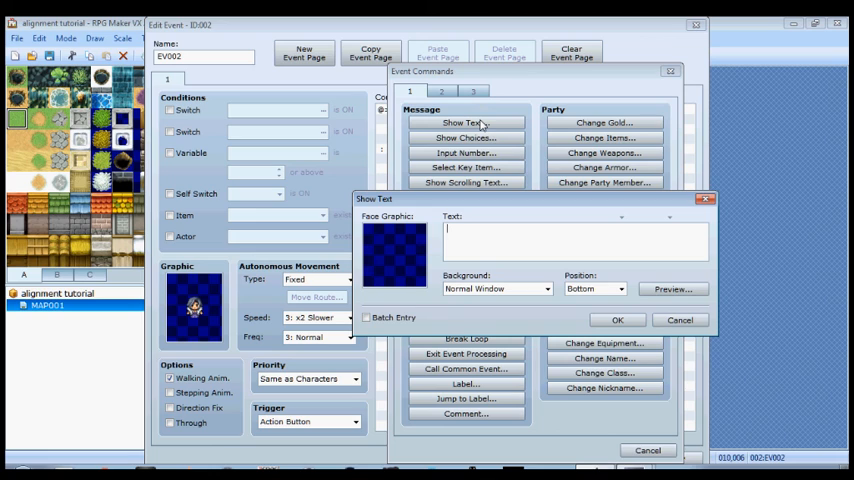
type("You are slightly e")
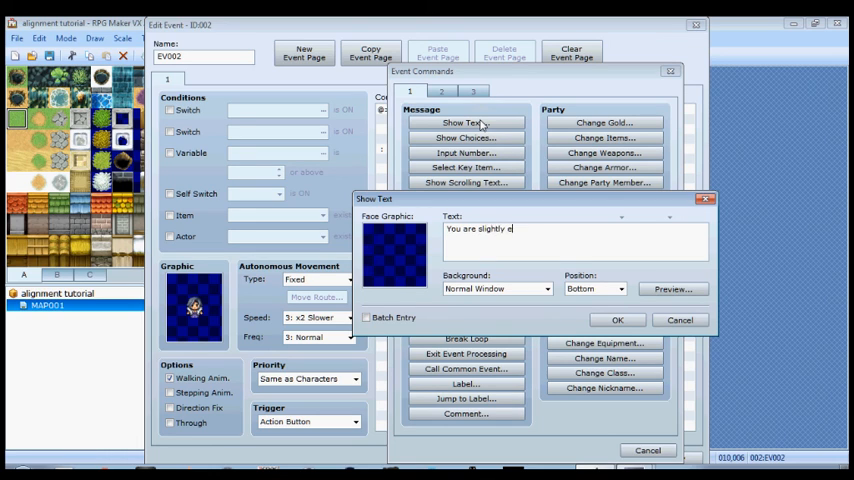
type("vil.")
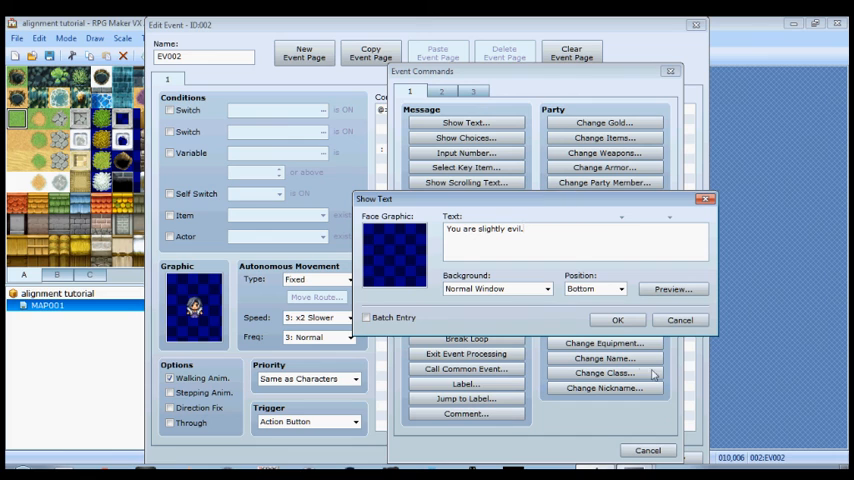
left_click(617, 319)
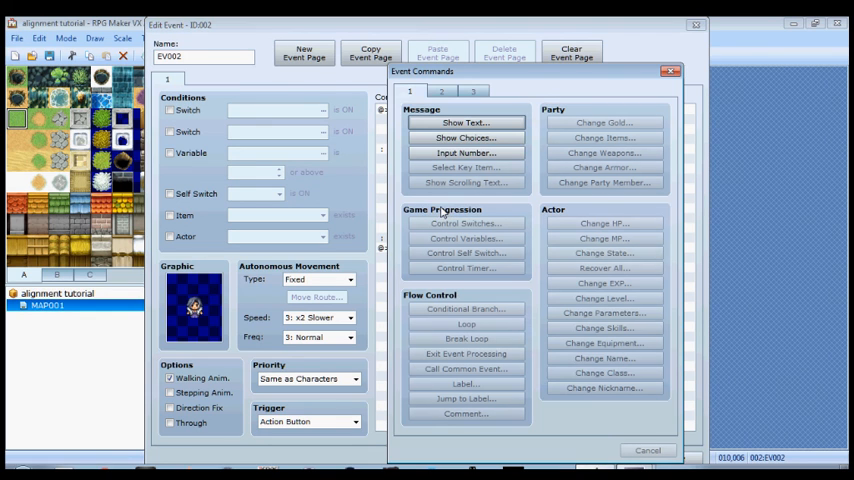
Step: Add a nested Alignment == 0 condition with no else case
left_click(465, 308)
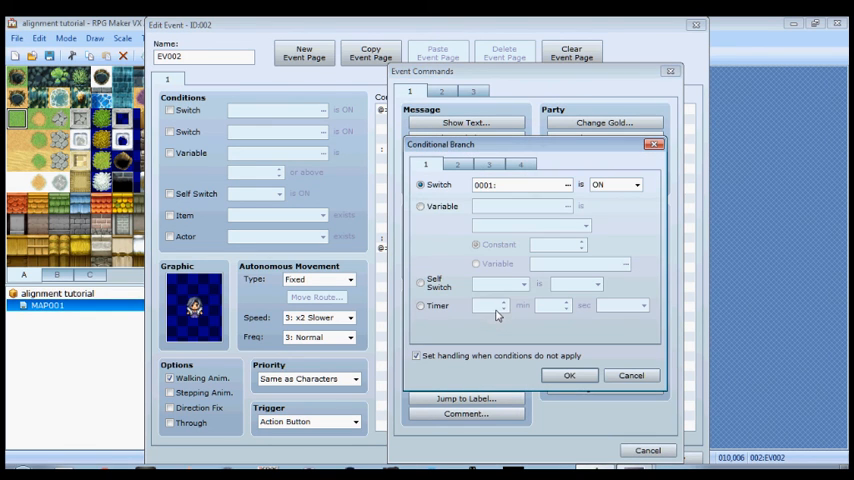
left_click(420, 206)
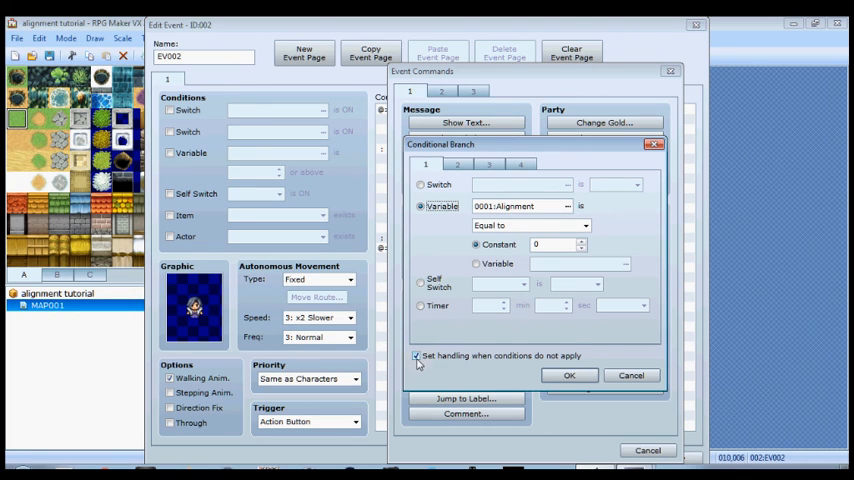
left_click(417, 355)
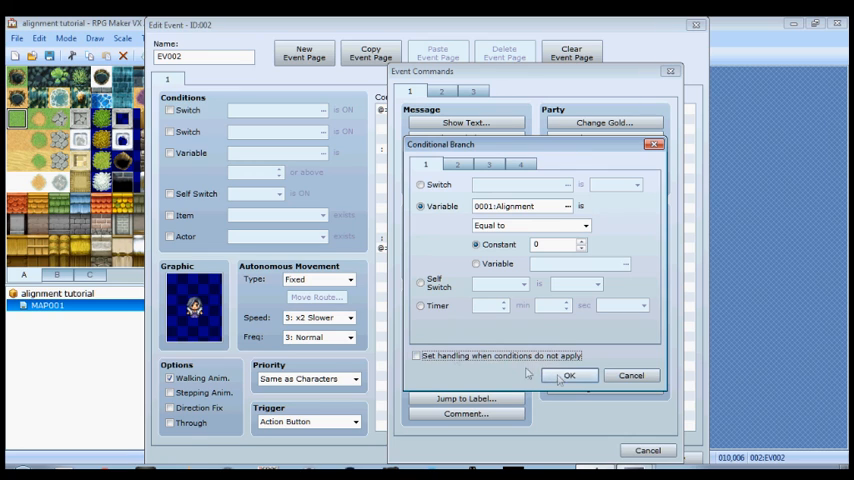
left_click(568, 375)
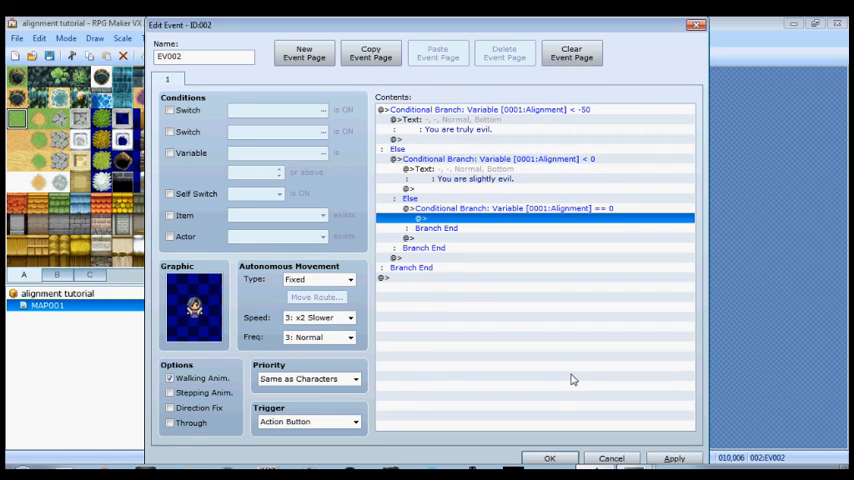
mouse_move(437, 224)
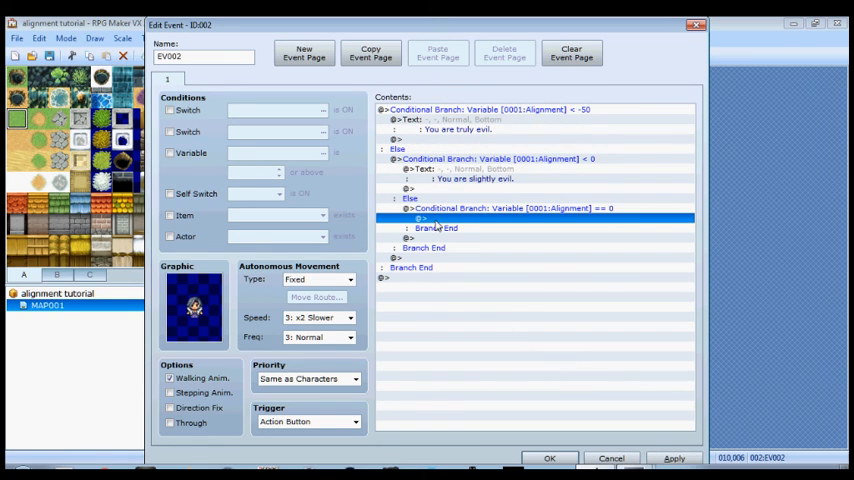
Step: Inside the neutral branch, have the NPC say 'You are neutral.'
double_click(430, 218)
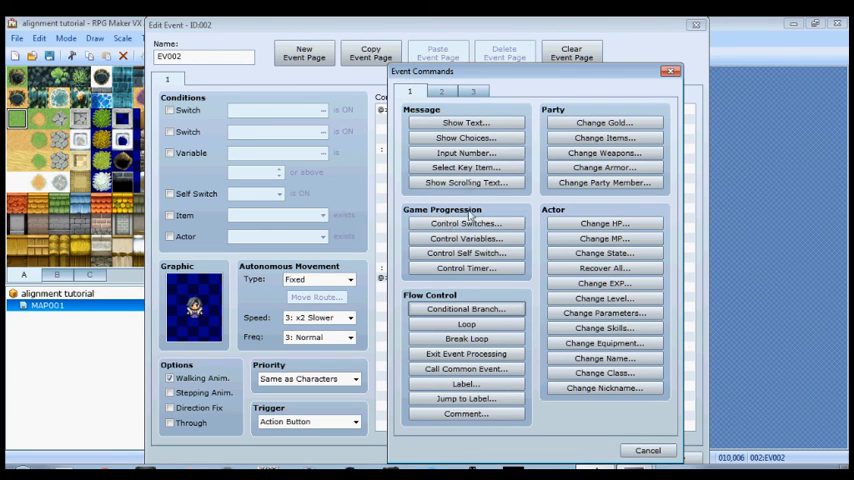
left_click(464, 122)
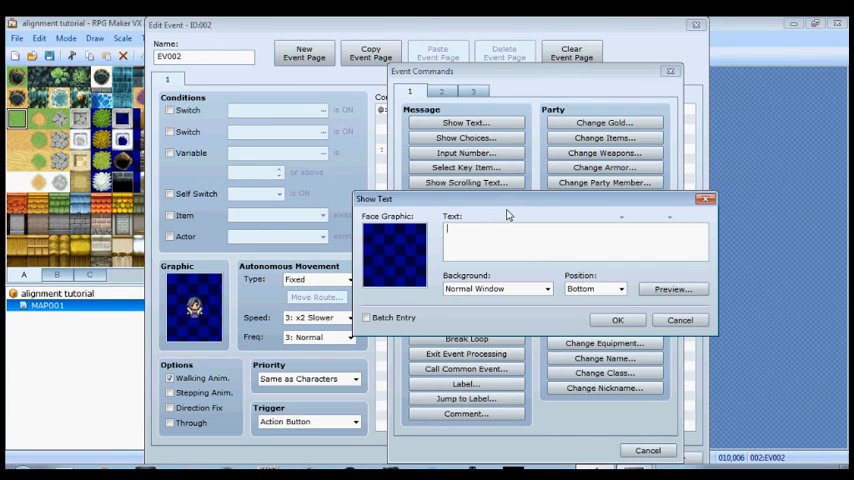
type("You are new")
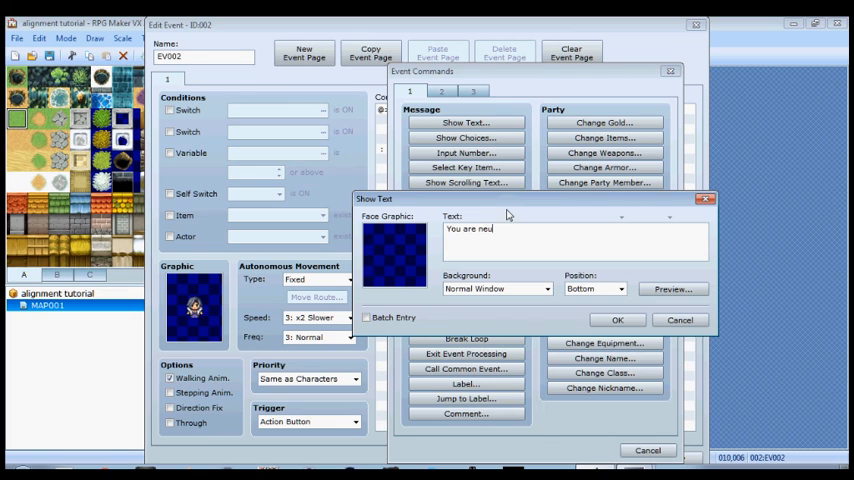
type("tral.")
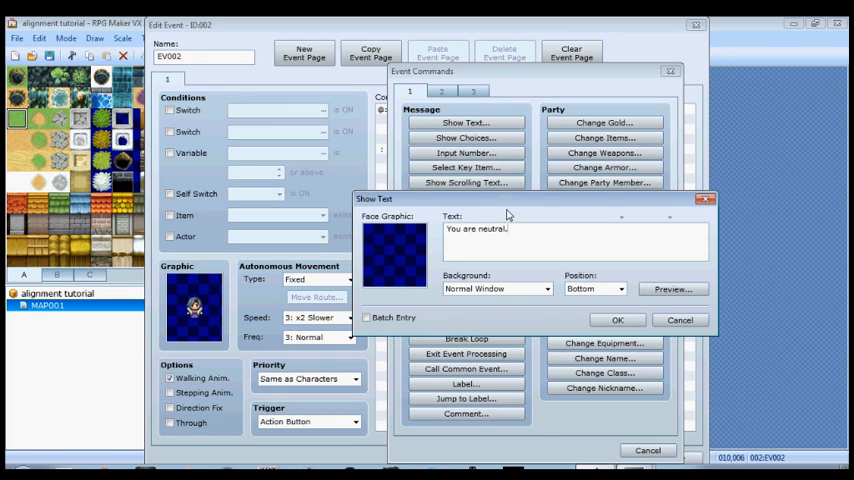
left_click(617, 319)
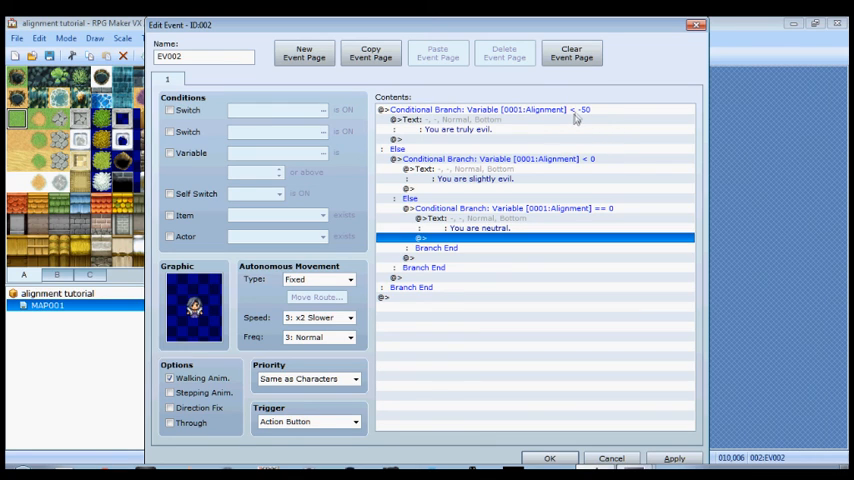
mouse_move(521, 118)
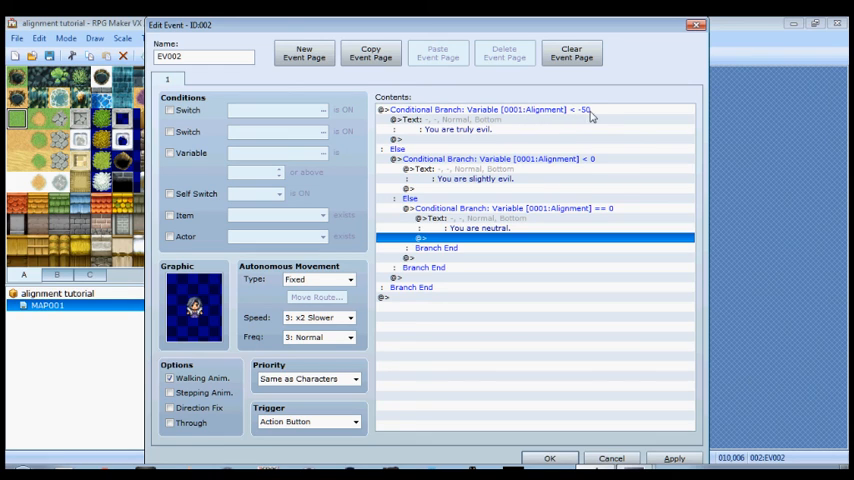
mouse_move(559, 133)
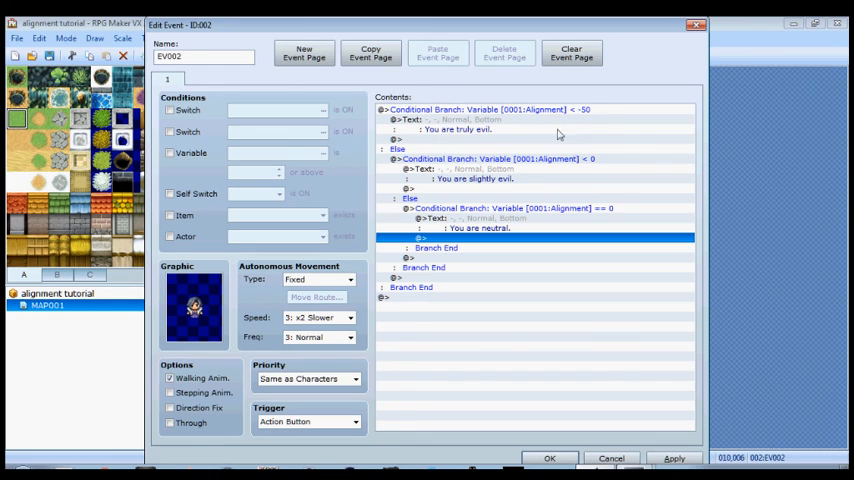
mouse_move(535, 190)
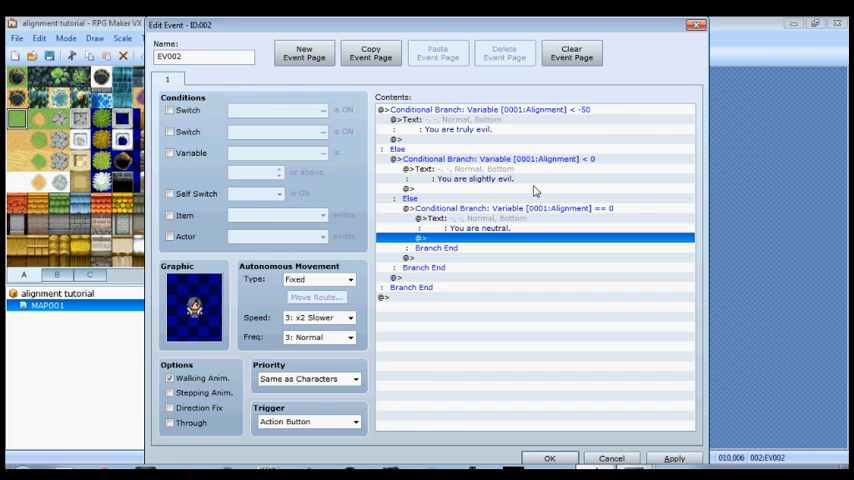
mouse_move(485, 235)
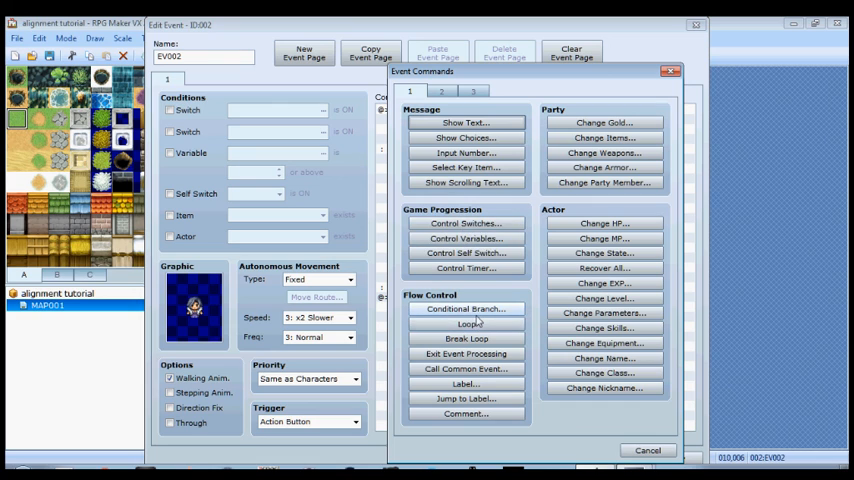
Step: Add a Conditional Branch on Alignment > 50 whose true case shows the message "You are truly good."
left_click(465, 308)
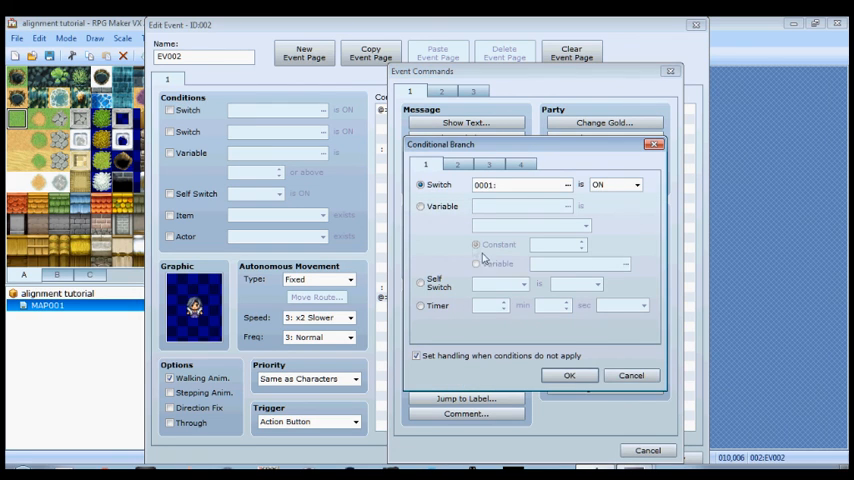
left_click(420, 206)
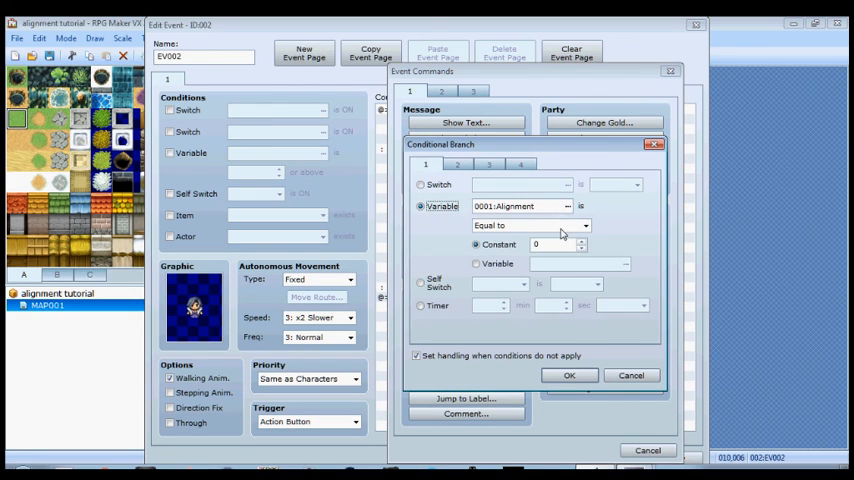
left_click(584, 225)
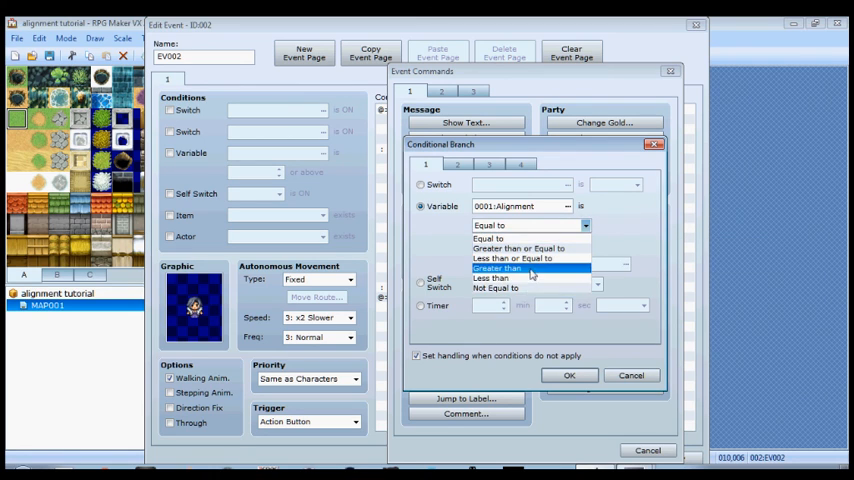
left_click(497, 267)
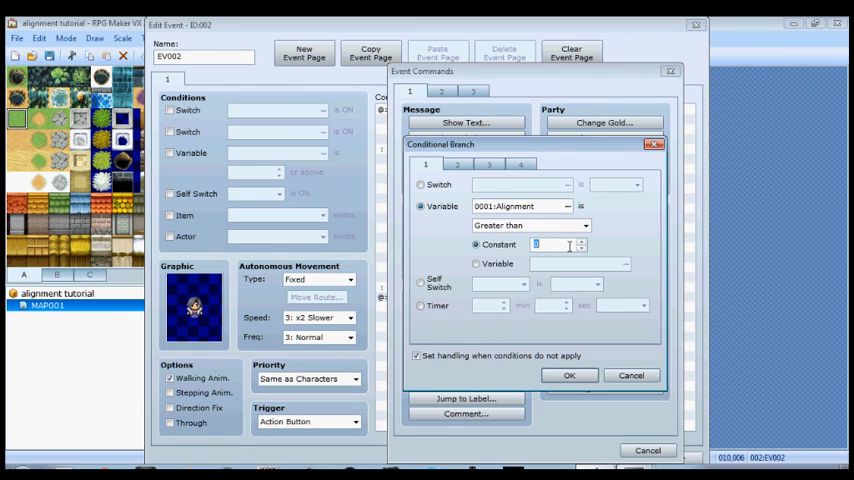
type("50")
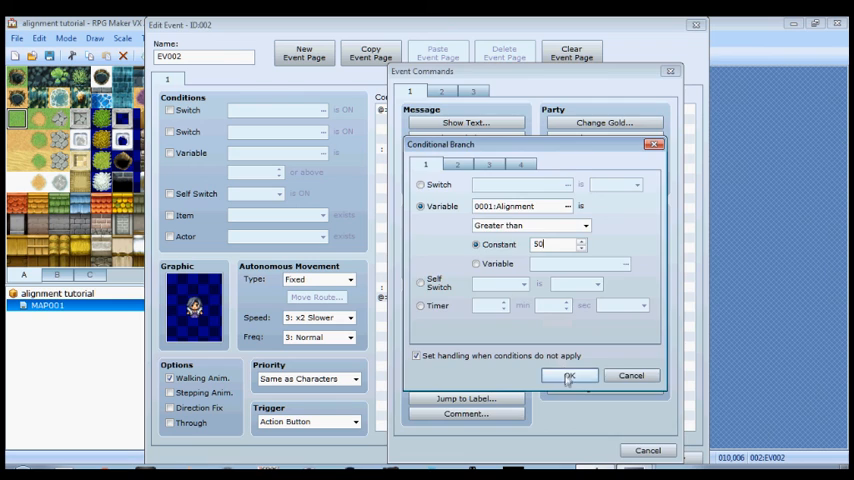
left_click(569, 375)
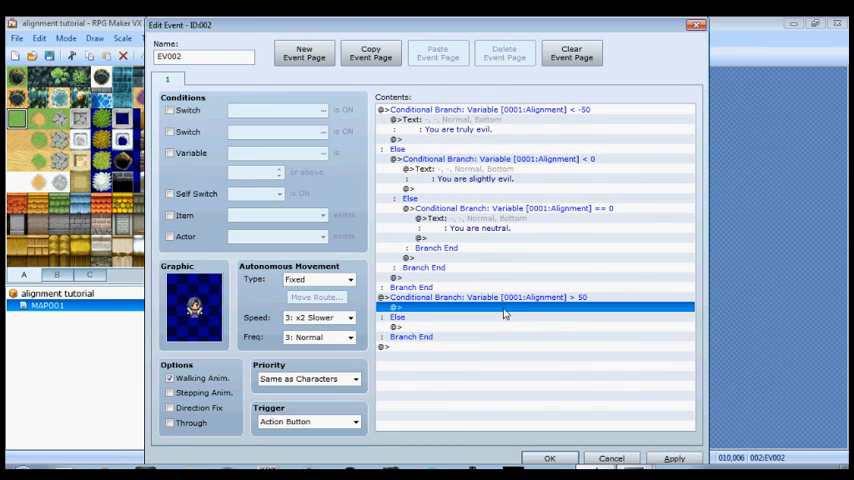
double_click(505, 312)
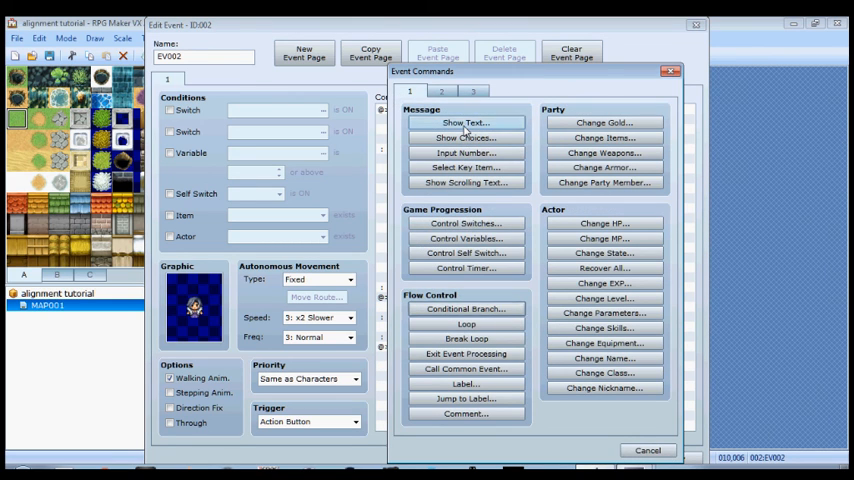
left_click(465, 122)
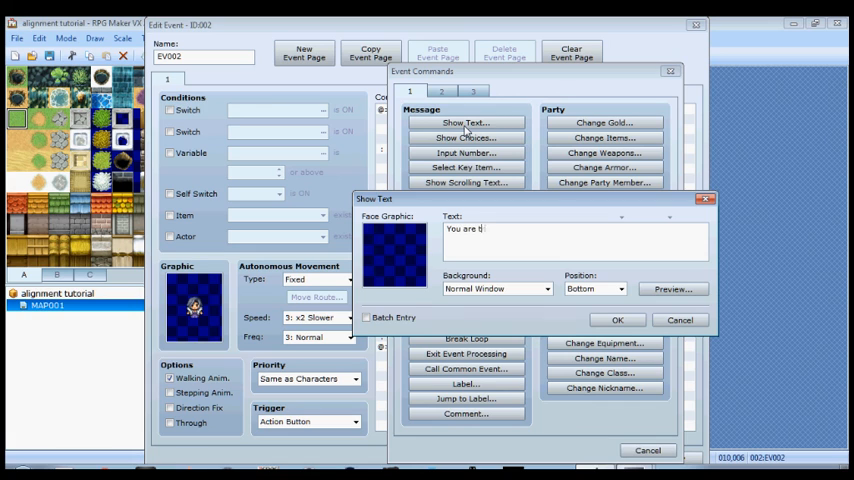
type("ruly good.")
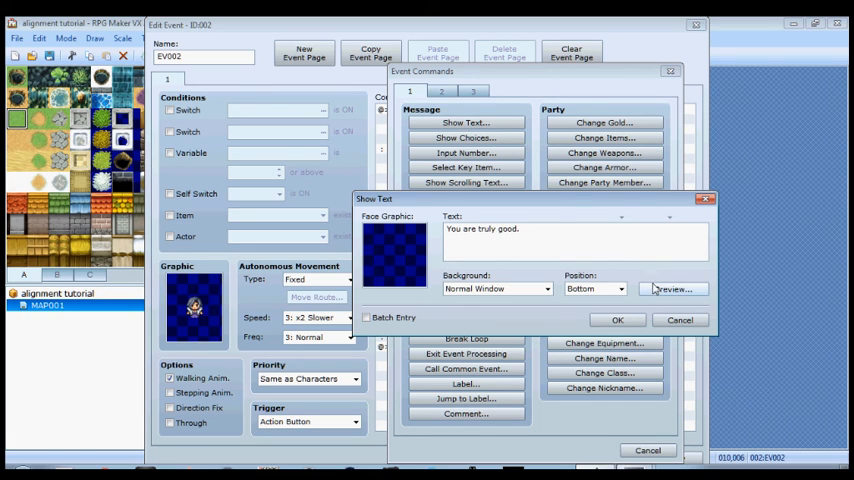
left_click(617, 319)
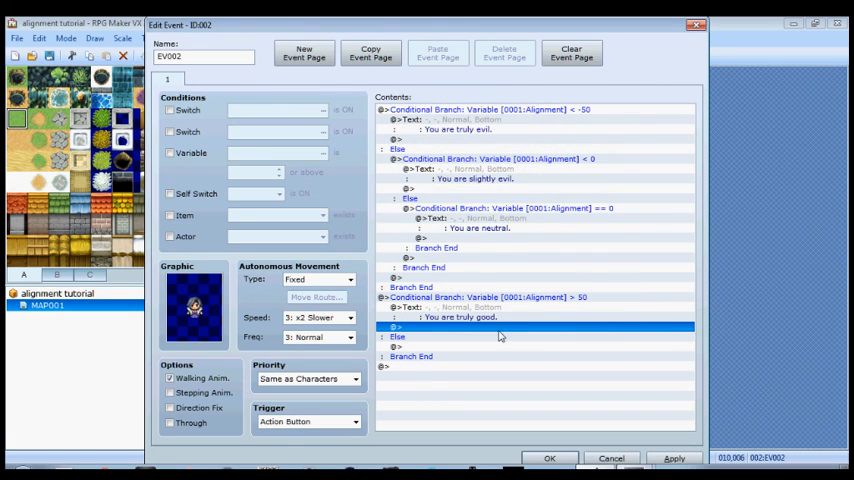
mouse_move(441, 333)
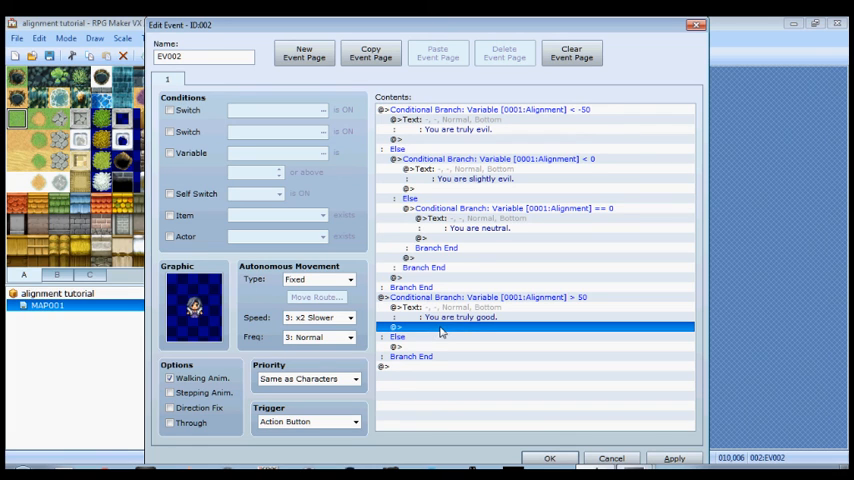
Step: In its Else, add a nested branch Alignment > 0 showing "You are slightly good."
double_click(440, 327)
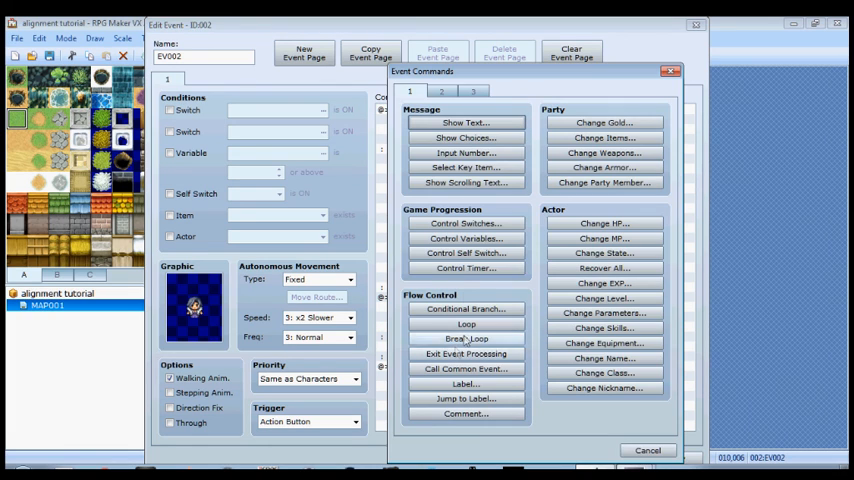
left_click(465, 308)
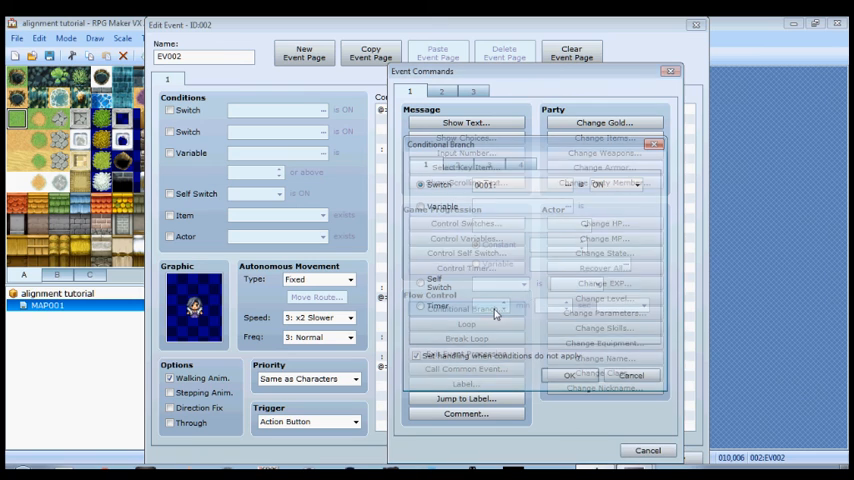
left_click(420, 205)
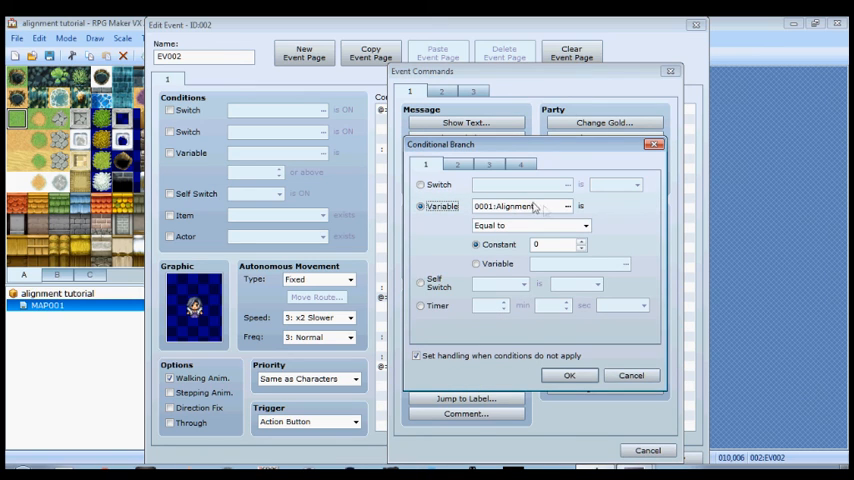
left_click(585, 225)
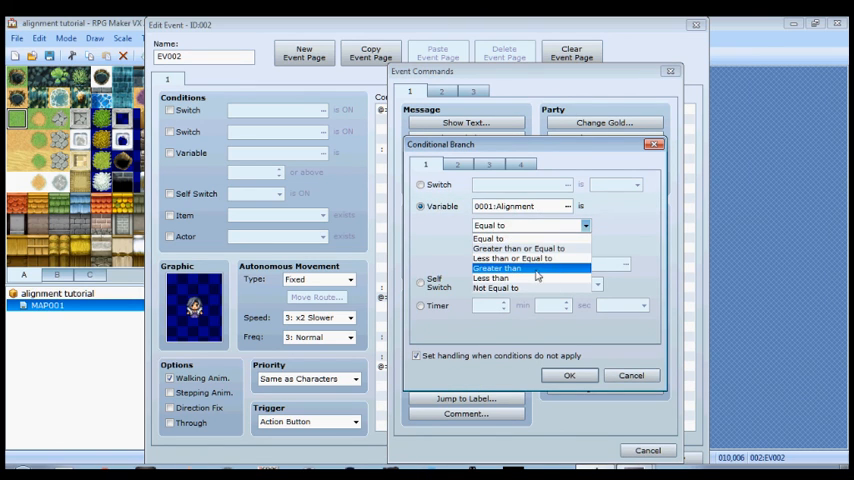
left_click(498, 267)
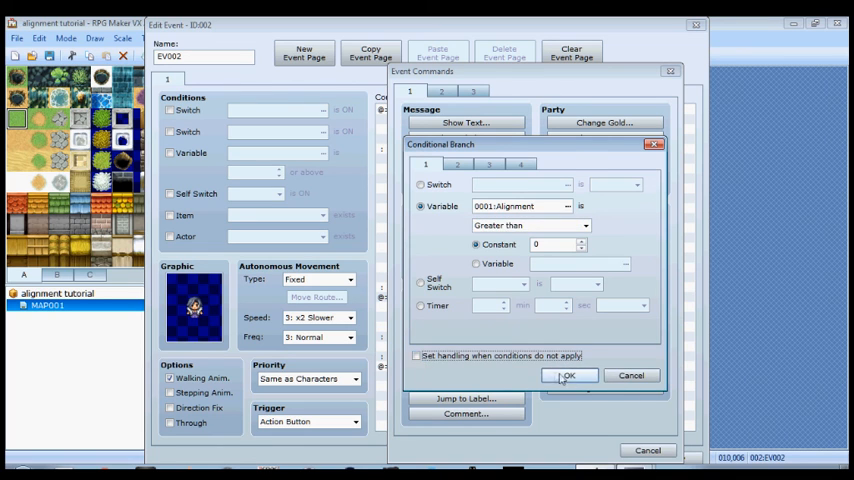
left_click(567, 375)
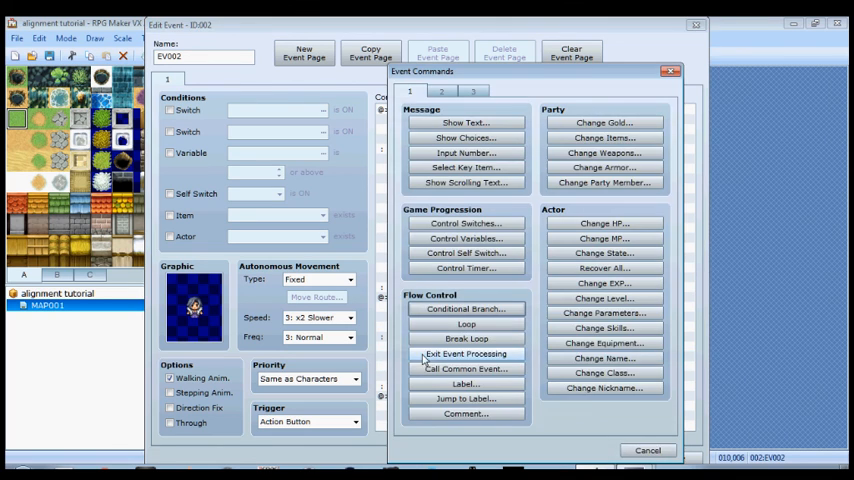
left_click(464, 122)
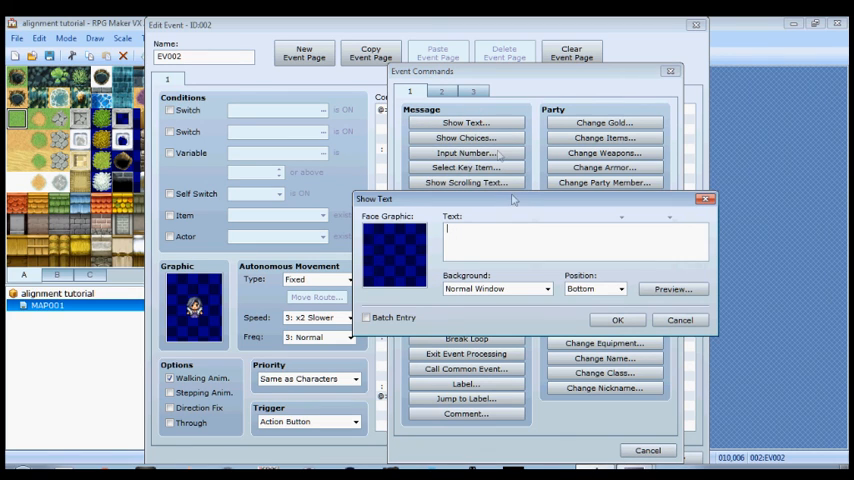
type("You are slig")
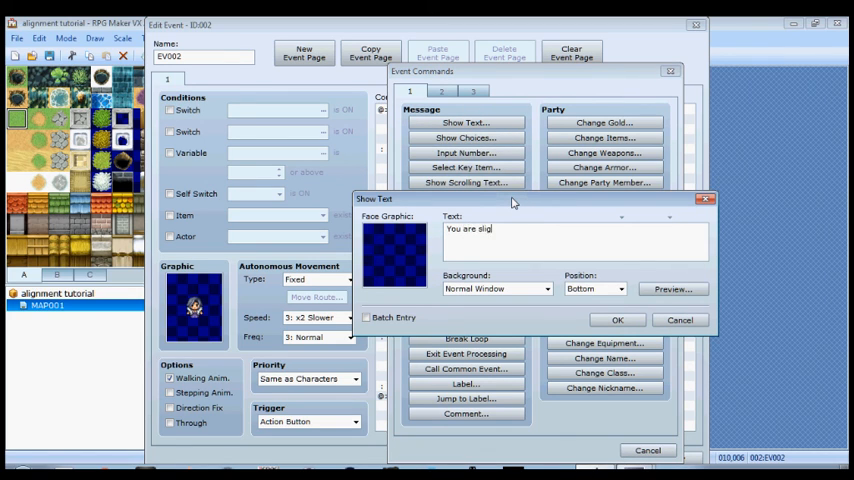
type("htly good.")
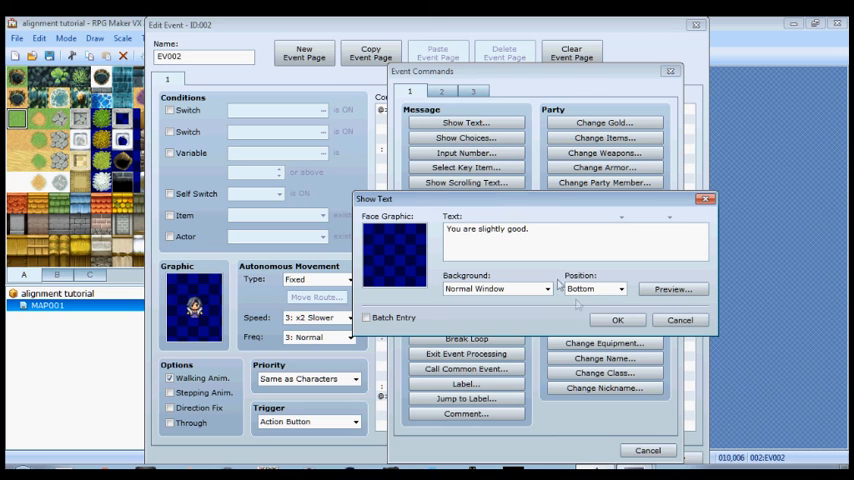
left_click(617, 319)
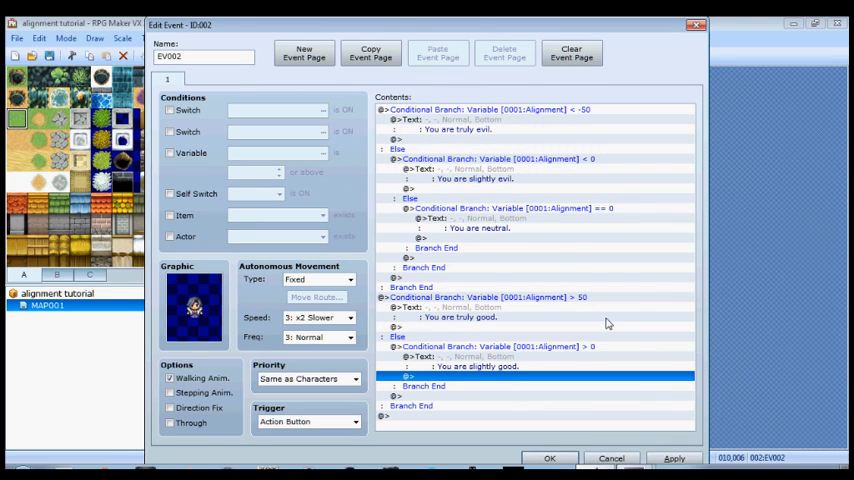
mouse_move(561, 156)
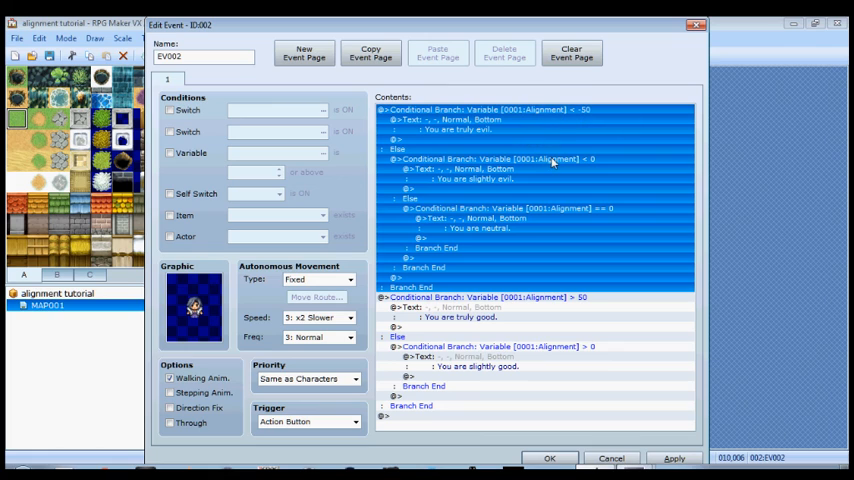
mouse_move(565, 113)
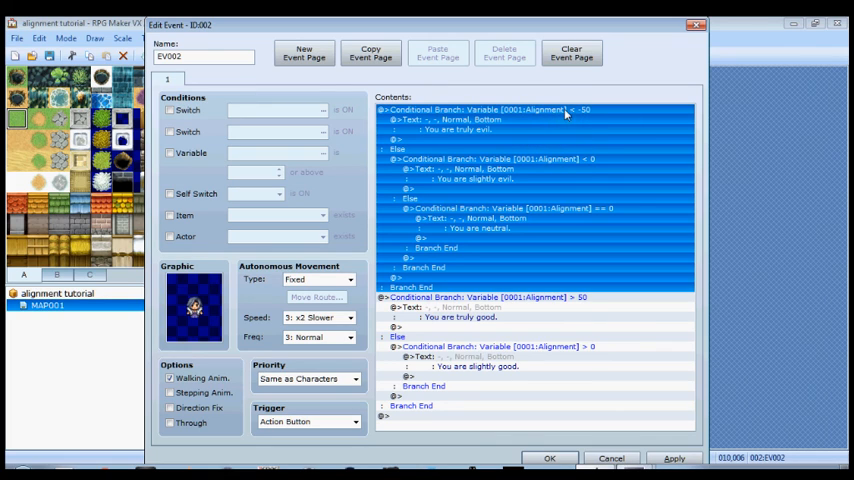
mouse_move(572, 112)
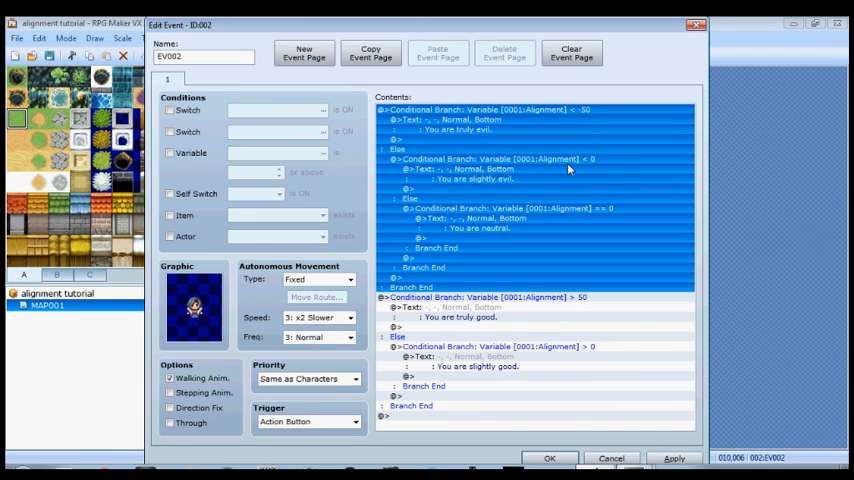
mouse_move(562, 287)
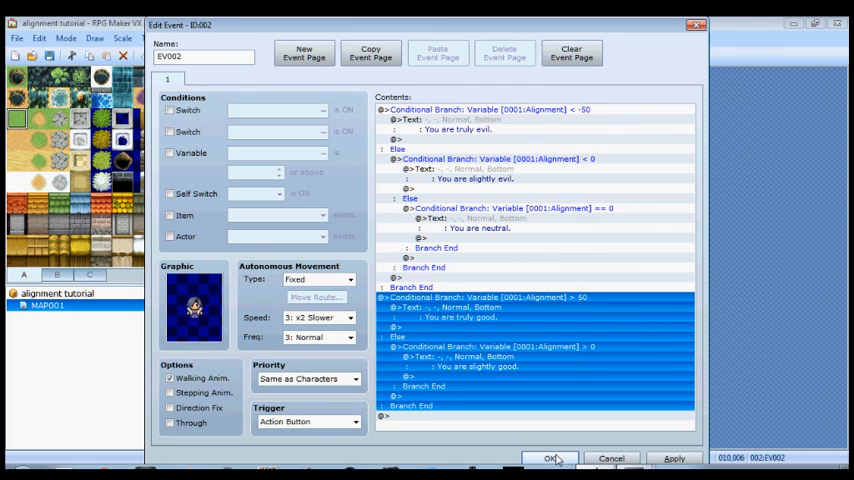
Step: Confirm the event with all its alignment branches and return to the map
left_click(550, 458)
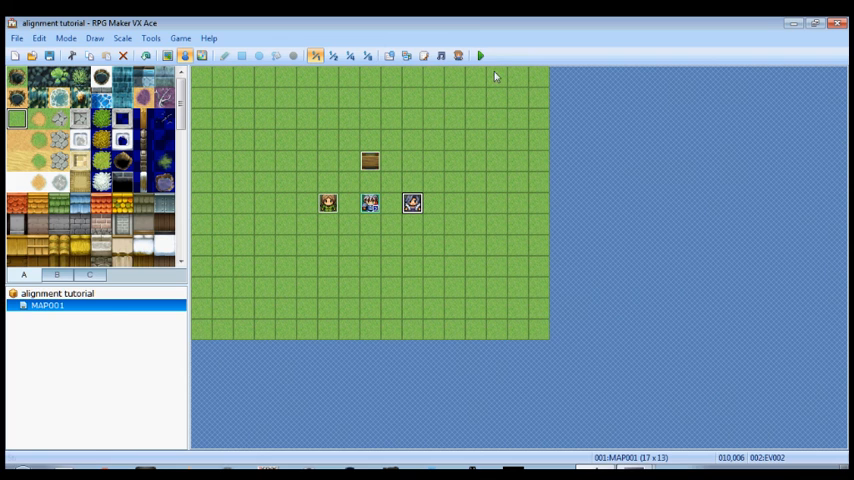
Step: Save the project, run a playtest of the map, then end the test
left_click(480, 55)
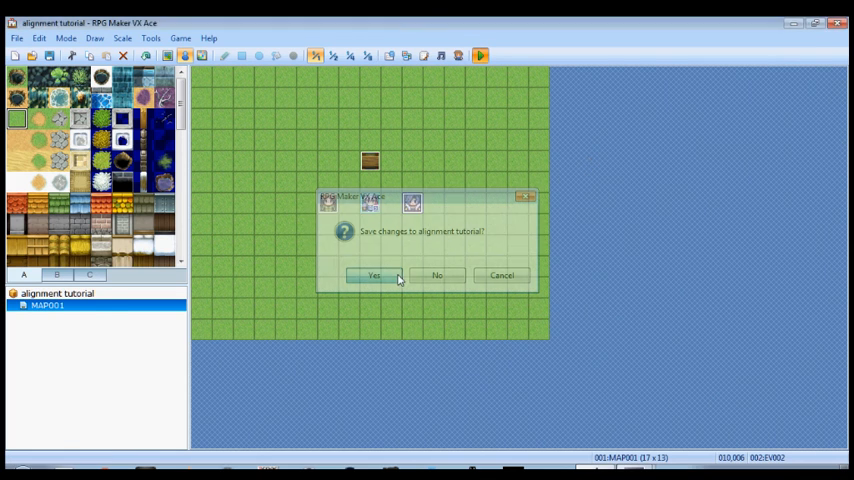
left_click(373, 275)
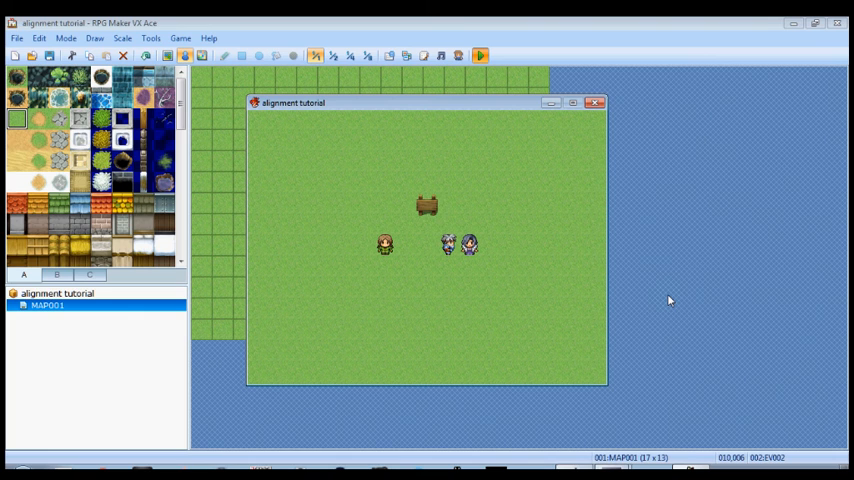
mouse_move(597, 104)
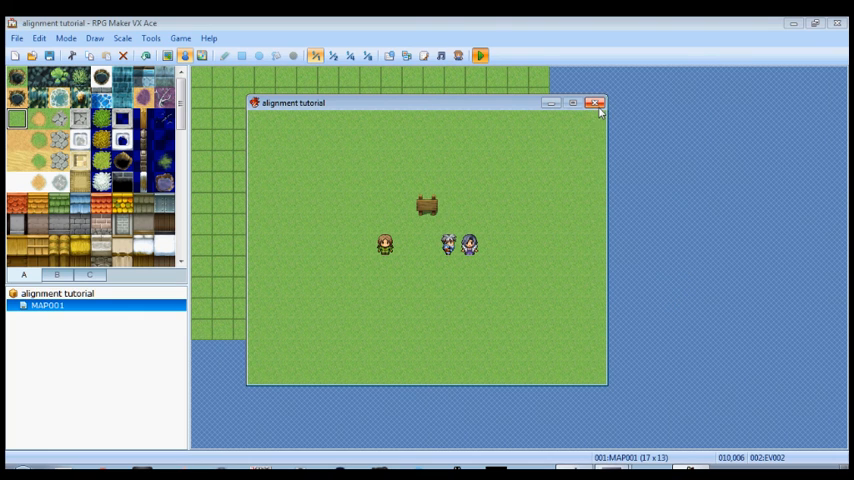
left_click(596, 103)
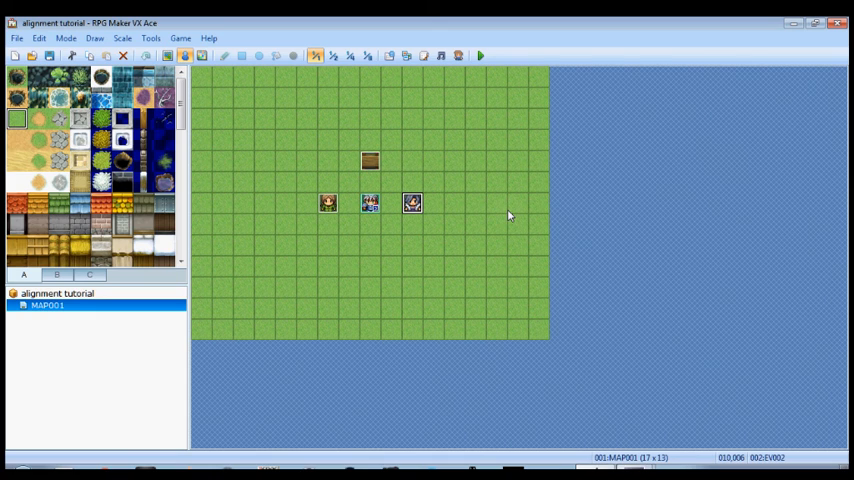
mouse_move(459, 229)
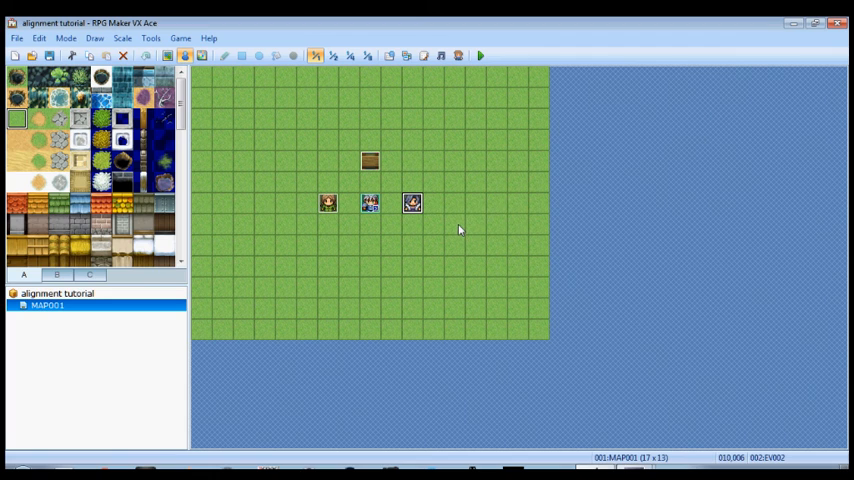
mouse_move(330, 207)
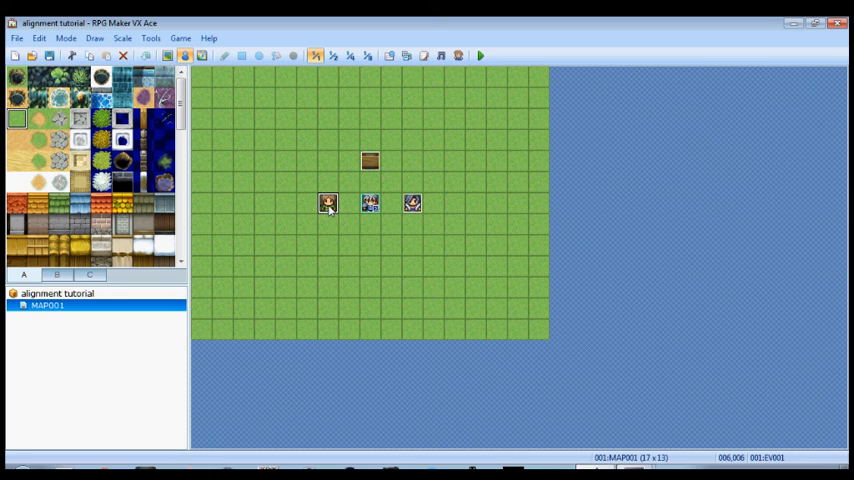
Step: Open the brown-haired NPC's event on the map for editing
double_click(328, 203)
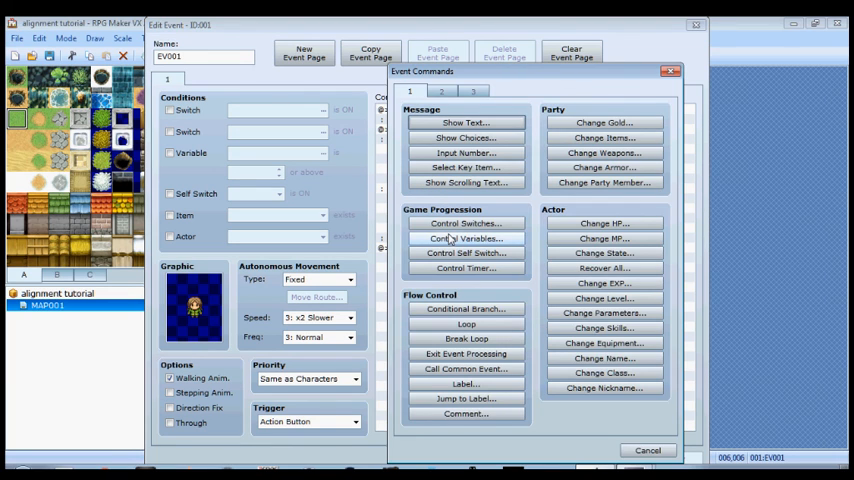
Step: Add Control Self Switch A = ON to page one and a new page conditioned on self switch A
left_click(465, 253)
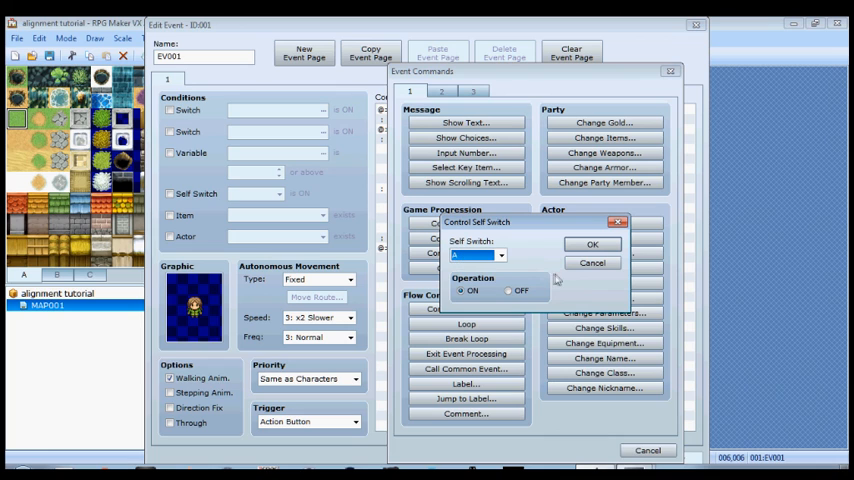
left_click(592, 244)
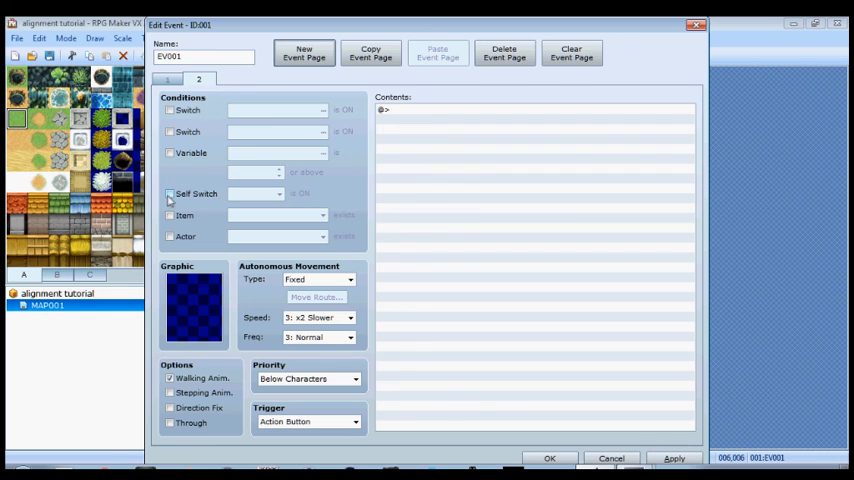
left_click(169, 193)
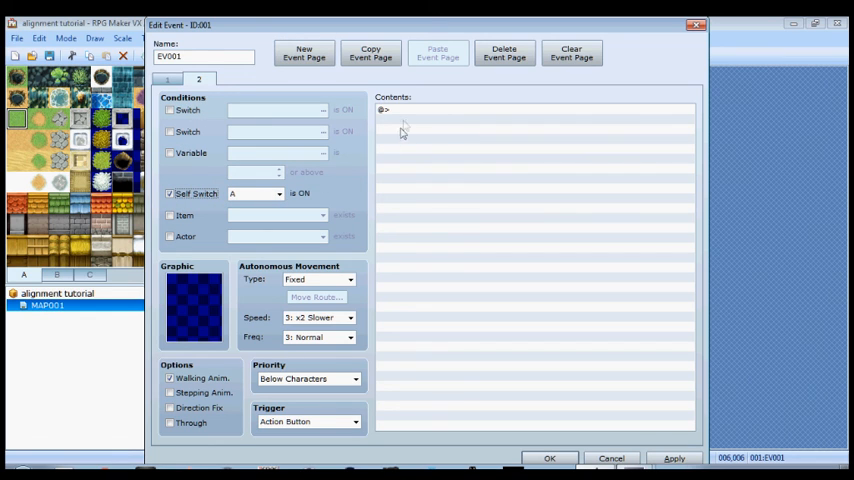
Step: Give page two the message "You're awesome!" and return to page one
double_click(383, 110)
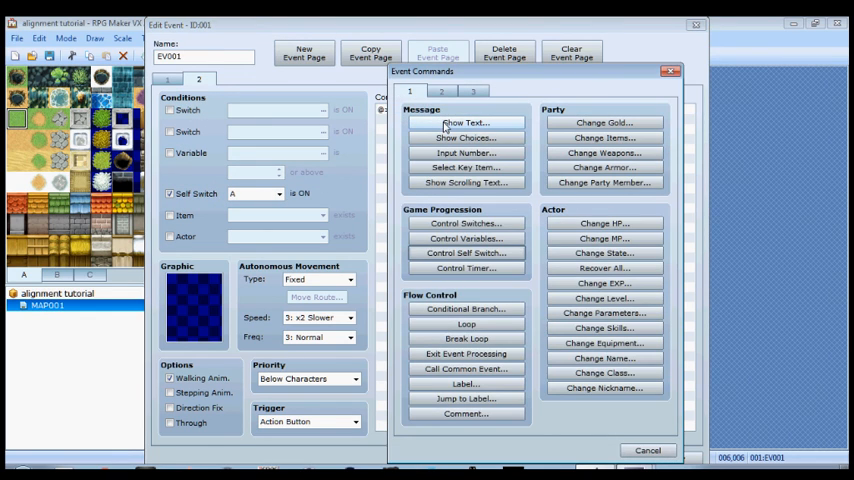
left_click(465, 122)
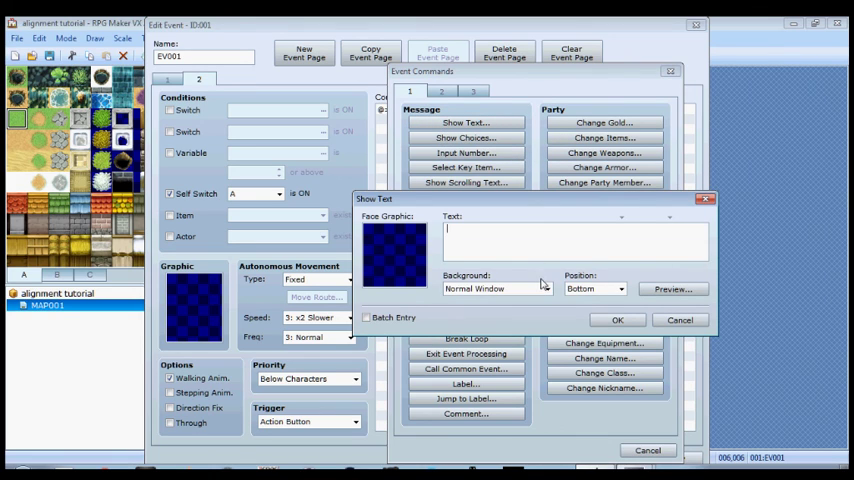
type("You're aw")
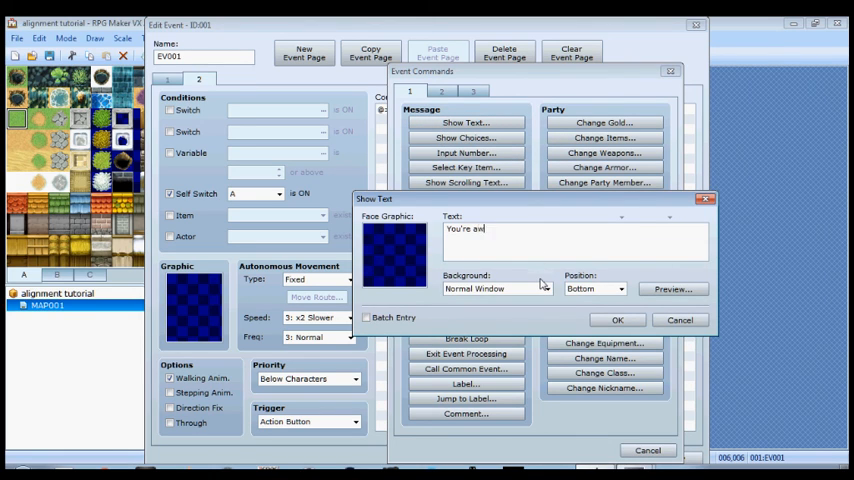
type("esome!")
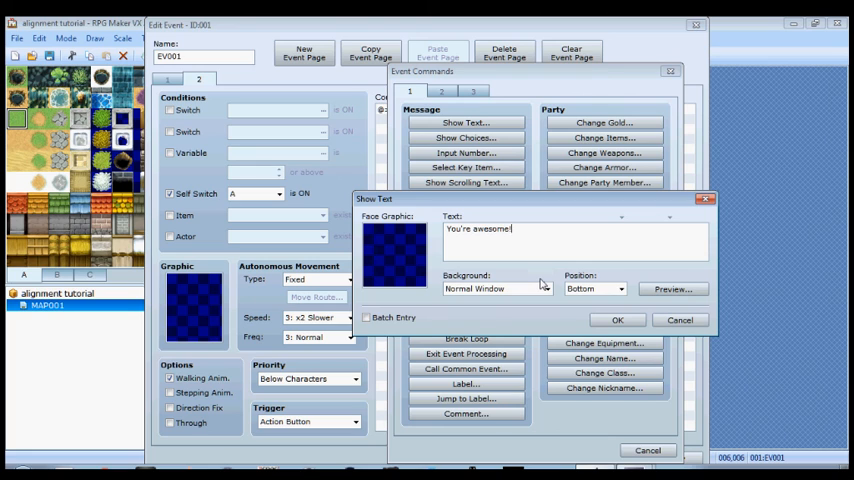
left_click(617, 320)
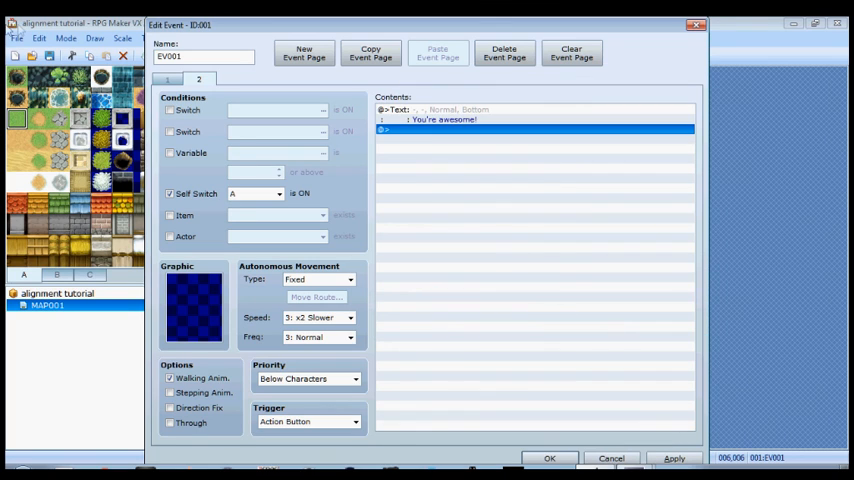
left_click(167, 79)
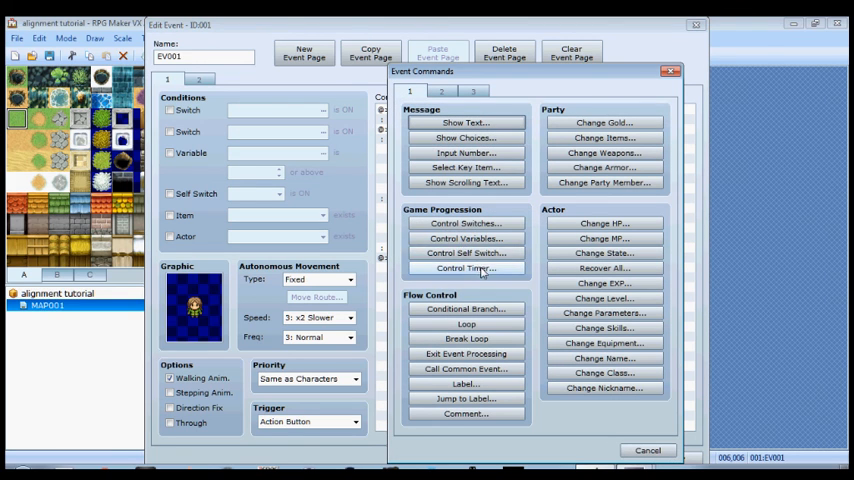
Step: Add Control Self Switch B = ON to page one and a third page conditioned on self switch B with its jerk-face text
left_click(465, 252)
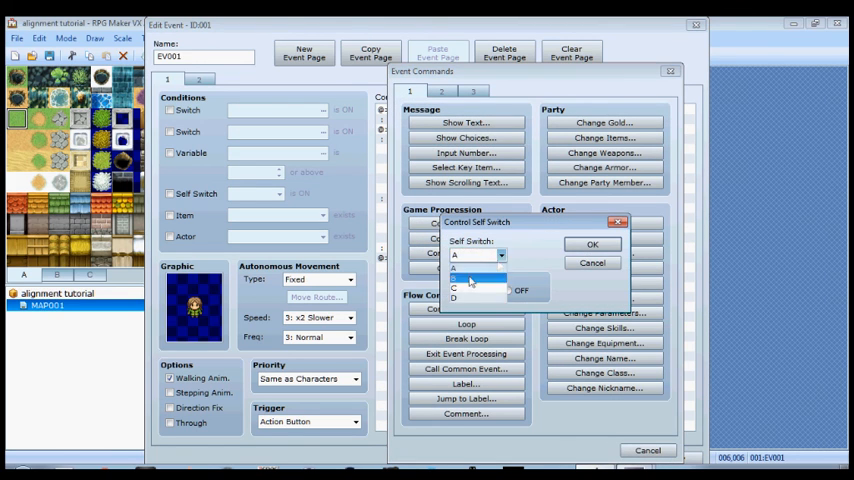
left_click(592, 244)
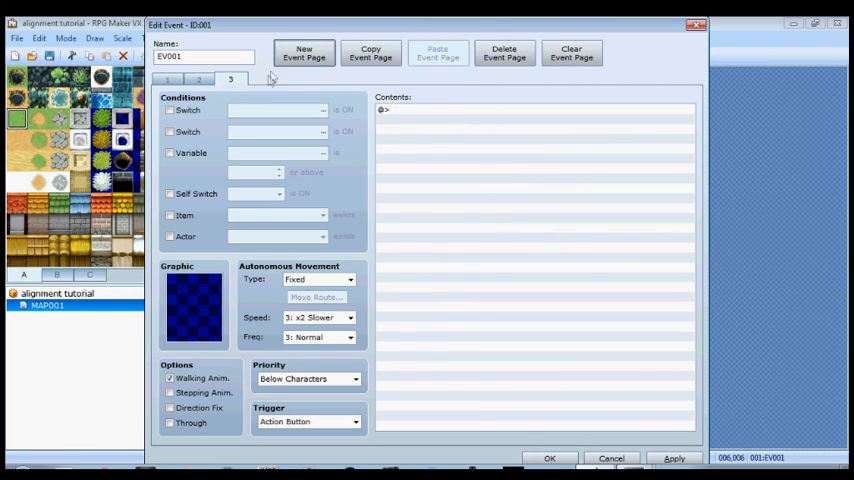
left_click(169, 193)
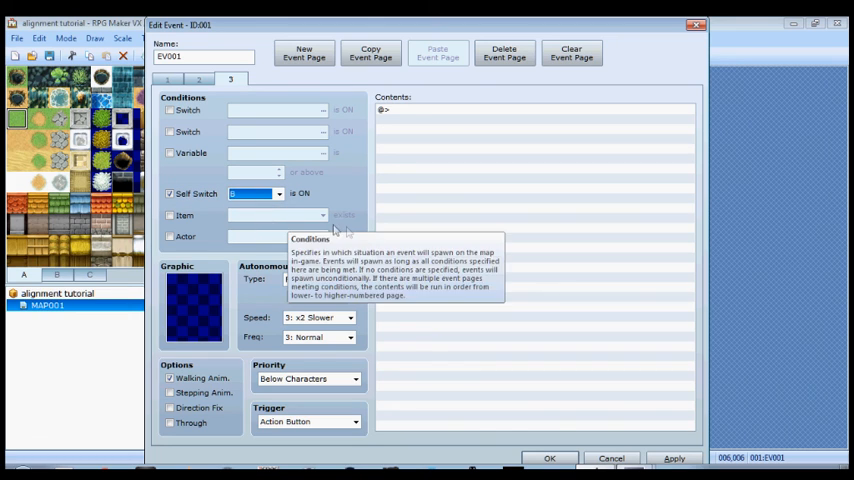
mouse_move(290, 200)
type("You're a")
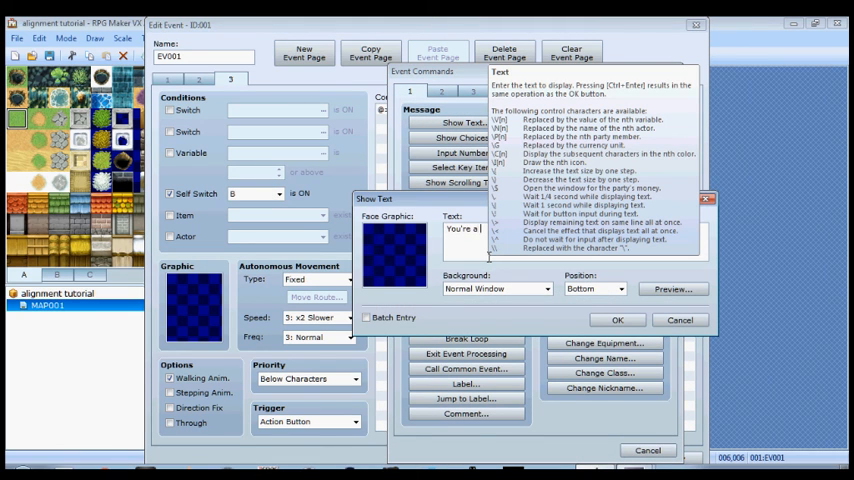
type("b")
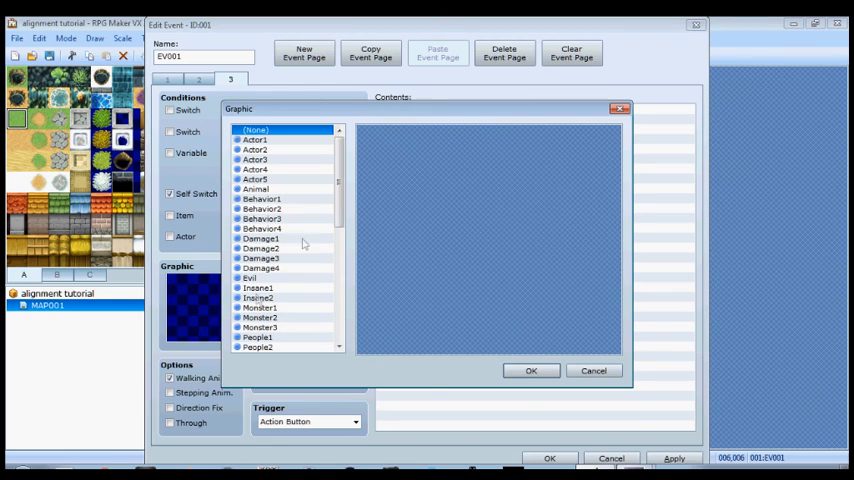
Step: Give page three the brown-haired People6 character graphic
scroll("down", 3)
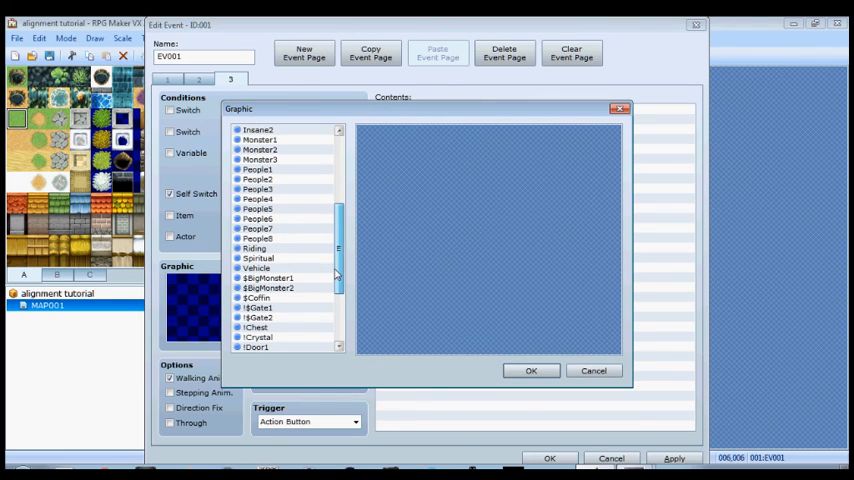
left_click(257, 218)
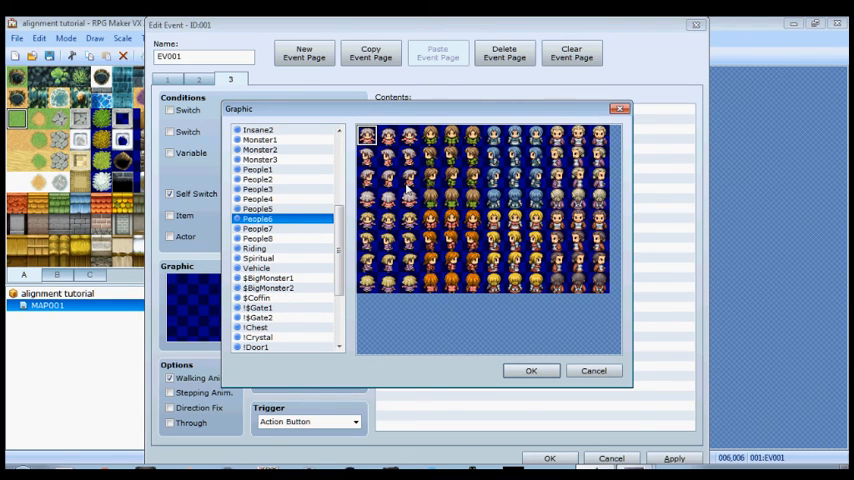
left_click(531, 370)
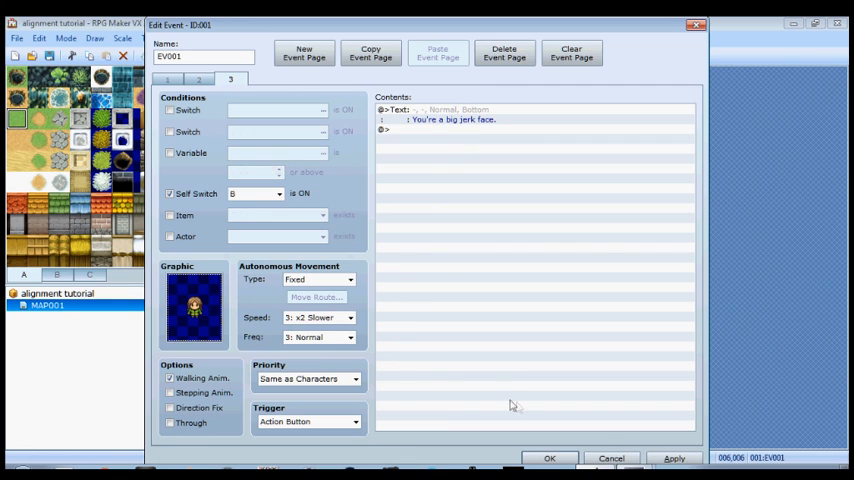
left_click(199, 79)
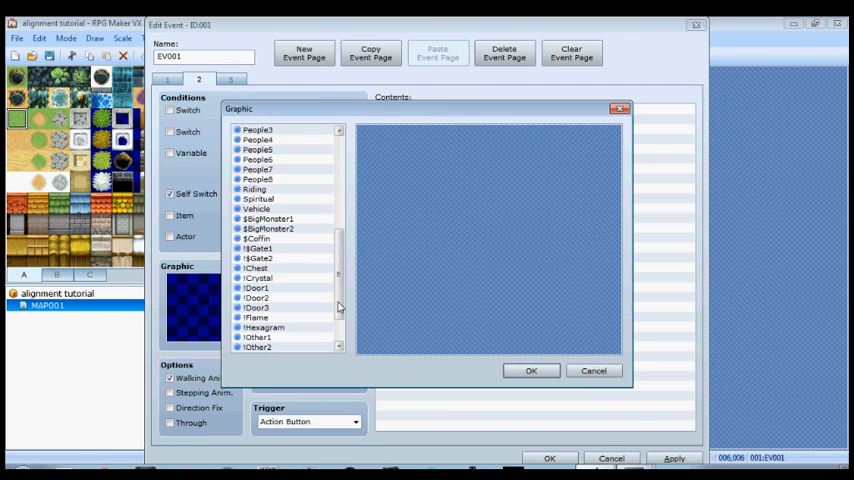
Step: Give page two the same People6 NPC sprite and save the event back to the map
left_click(257, 160)
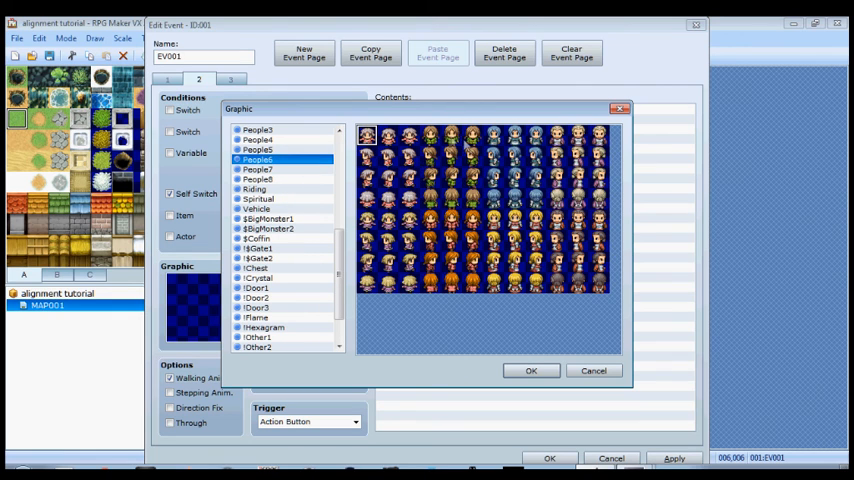
left_click(531, 371)
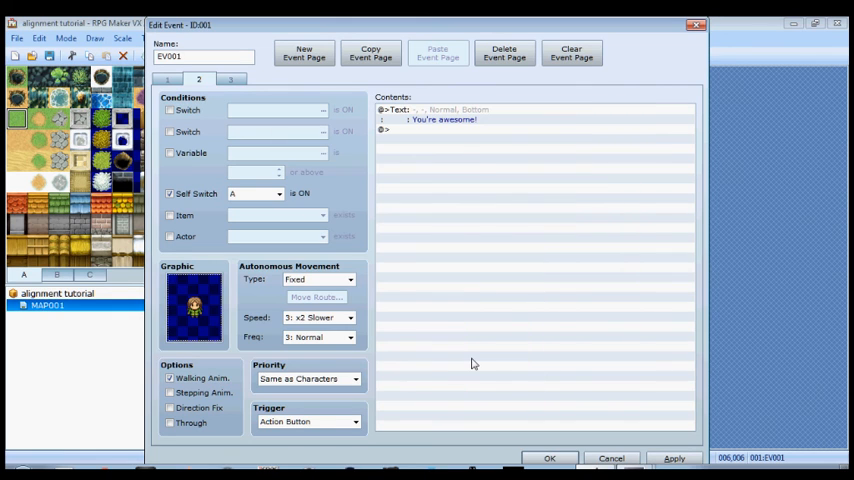
left_click(549, 458)
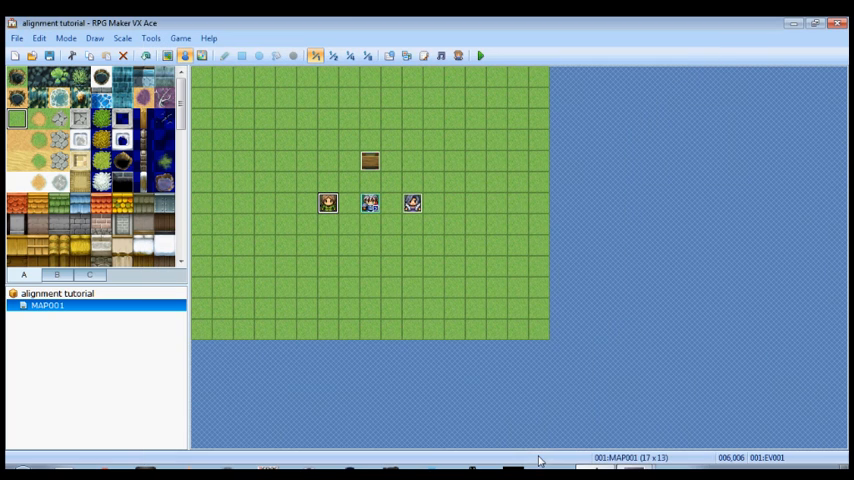
mouse_move(480, 55)
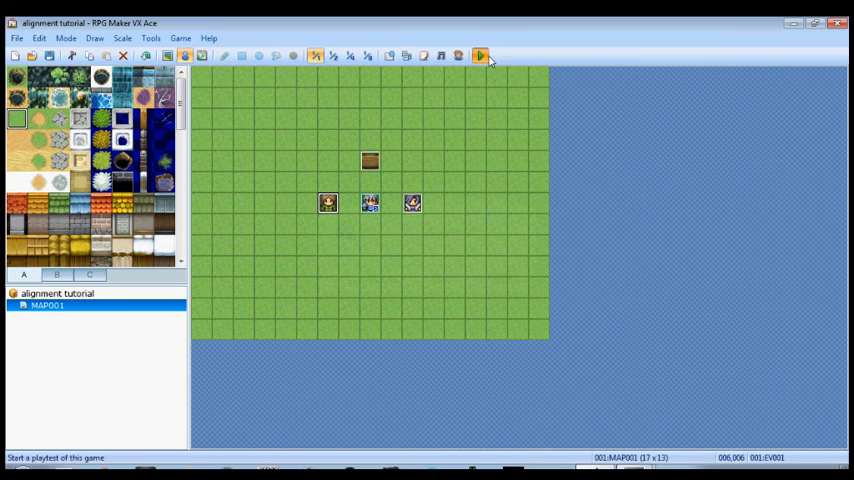
Step: Playtest the game and answer Yes when the NPC asks about bunnies
left_click(480, 55)
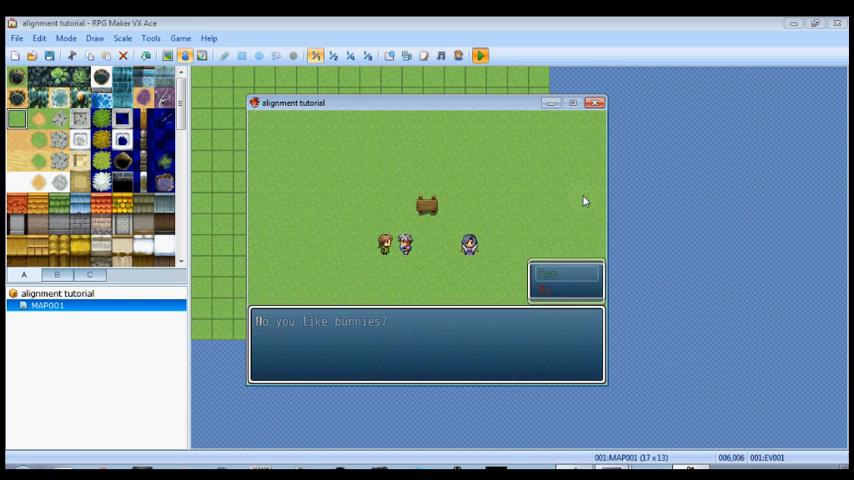
left_click(549, 273)
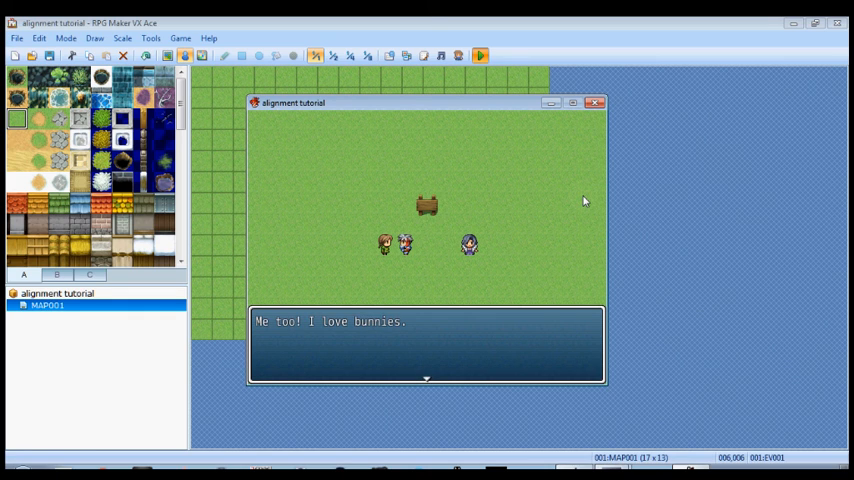